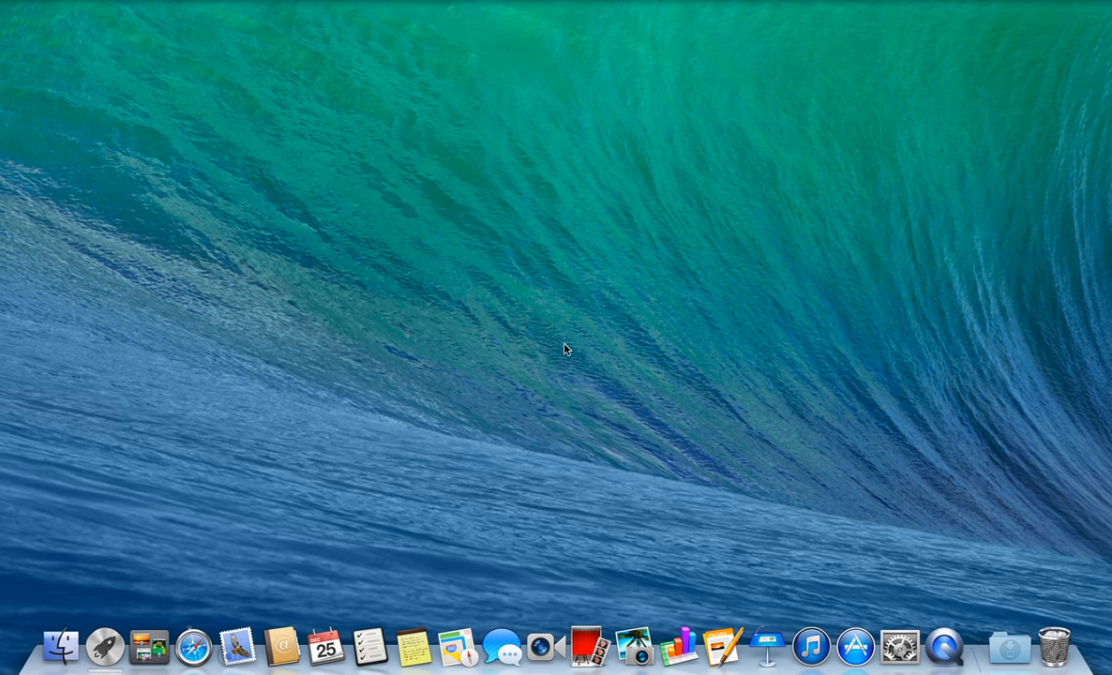
{"action": "mouse_move", "coordinate": [718, 575]}
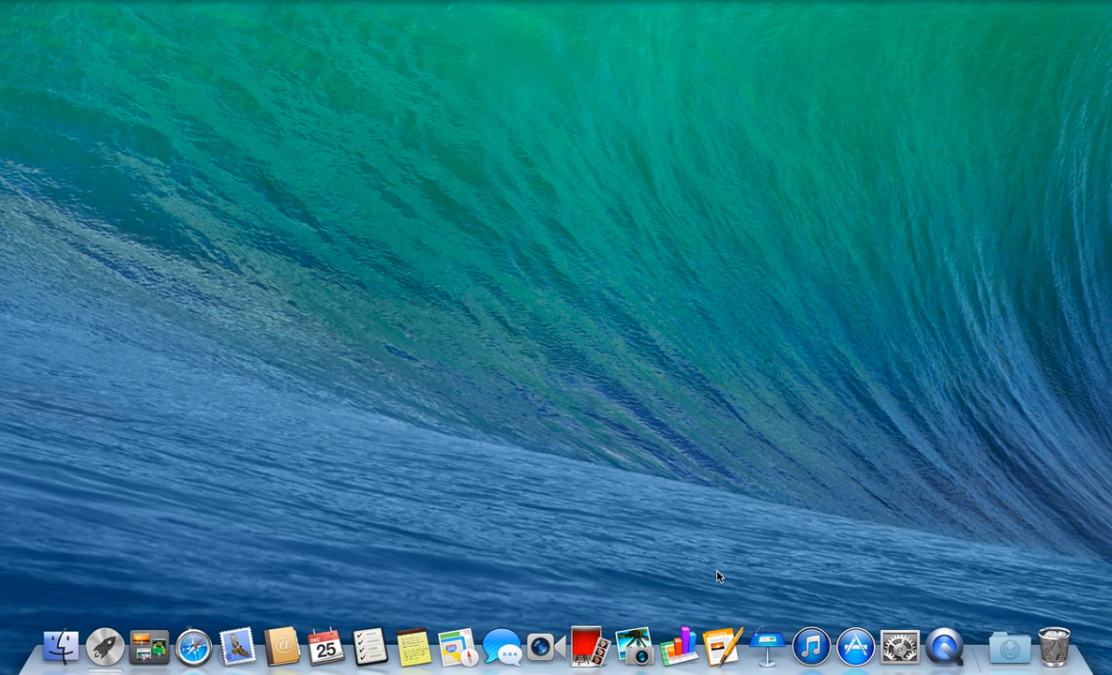
{"action": "mouse_move", "coordinate": [667, 640]}
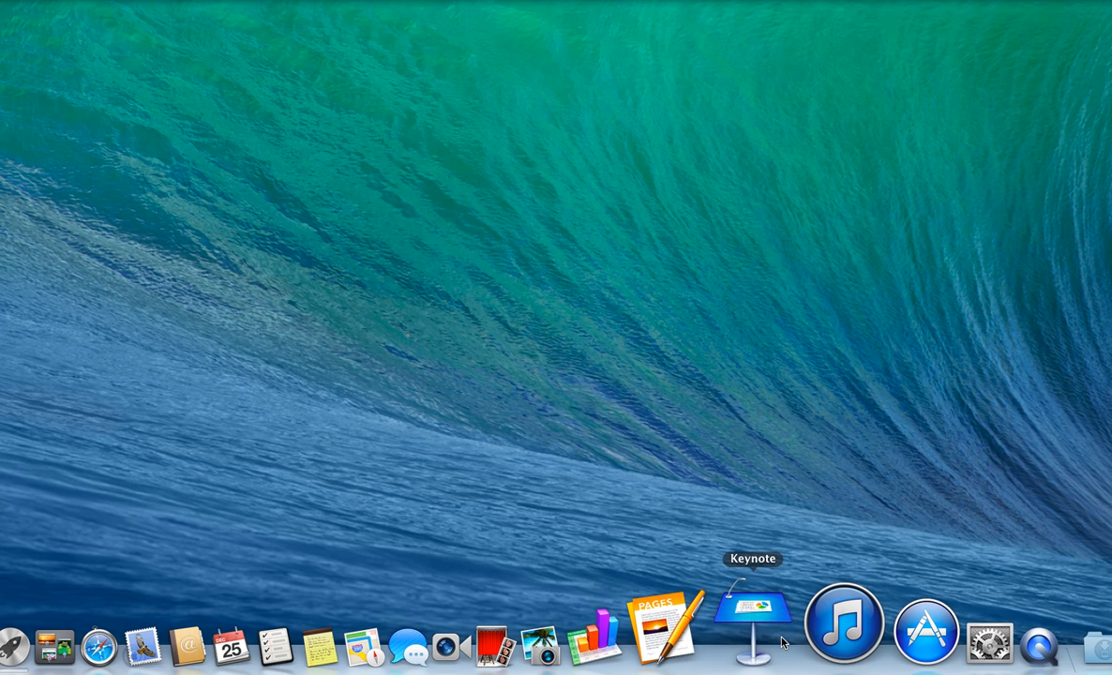
{"action": "mouse_move", "coordinate": [717, 629]}
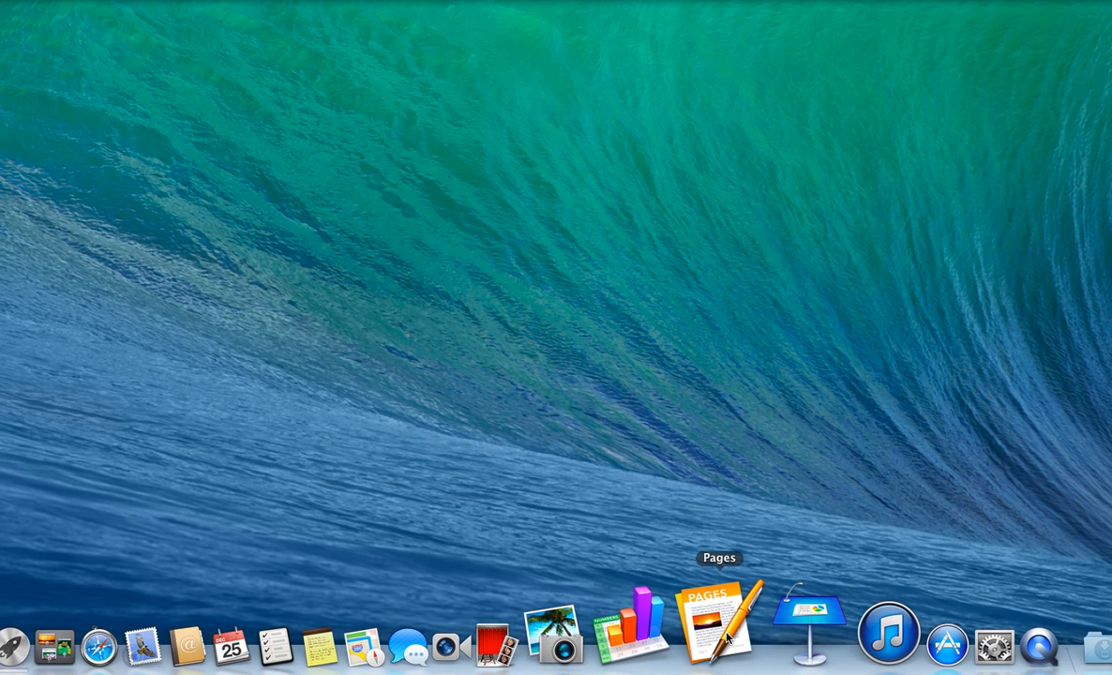
Launch Pages and create a new document from the Blank template
{"action": "left_click", "coordinate": [710, 623]}
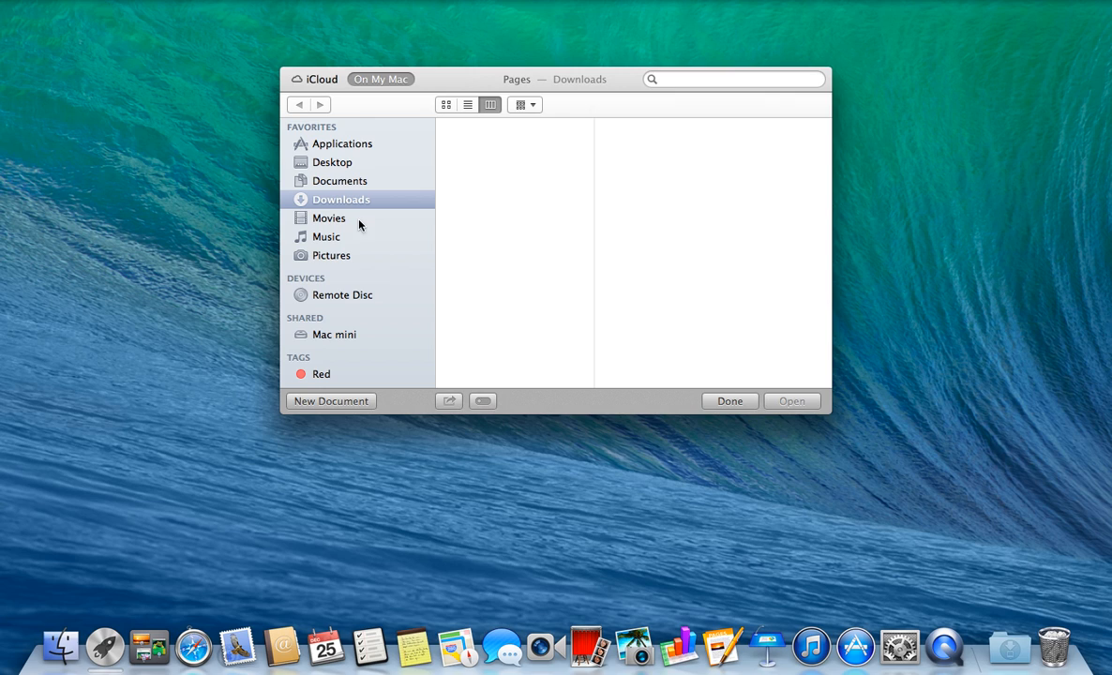
{"action": "mouse_move", "coordinate": [353, 214]}
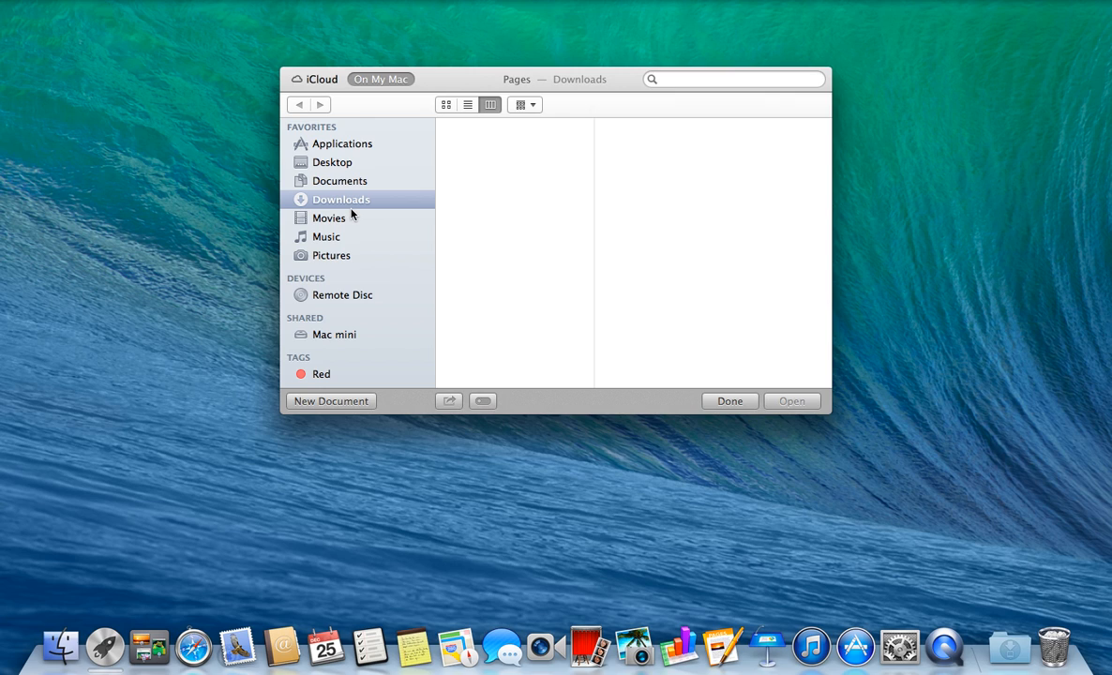
{"action": "left_click", "coordinate": [331, 400]}
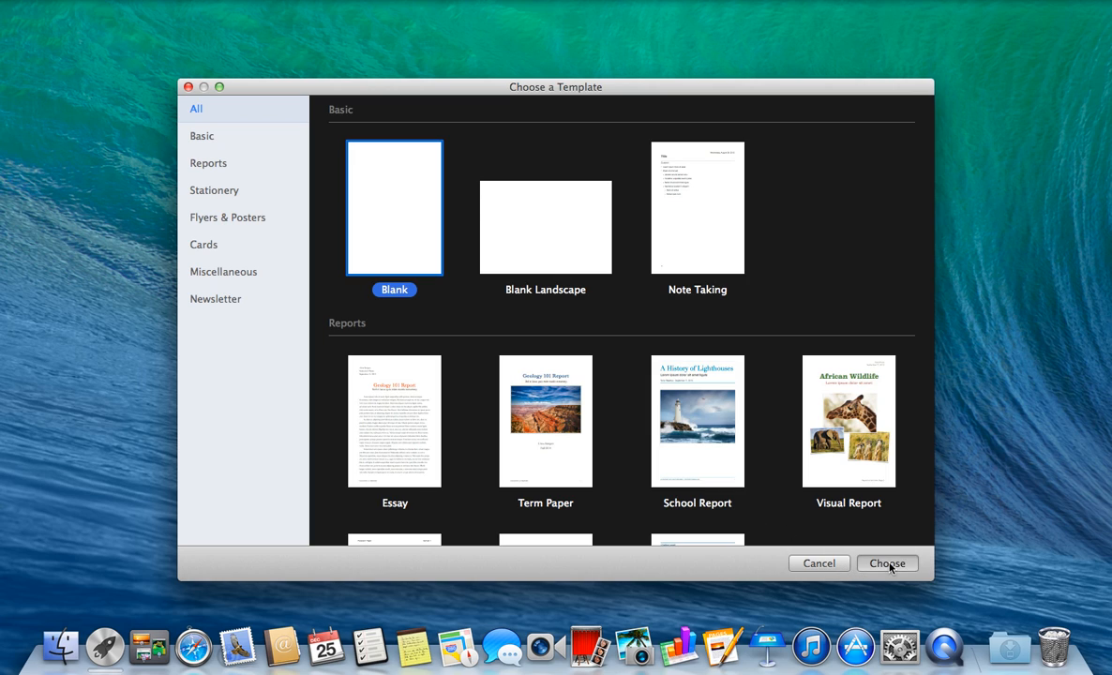
{"action": "left_click", "coordinate": [886, 563]}
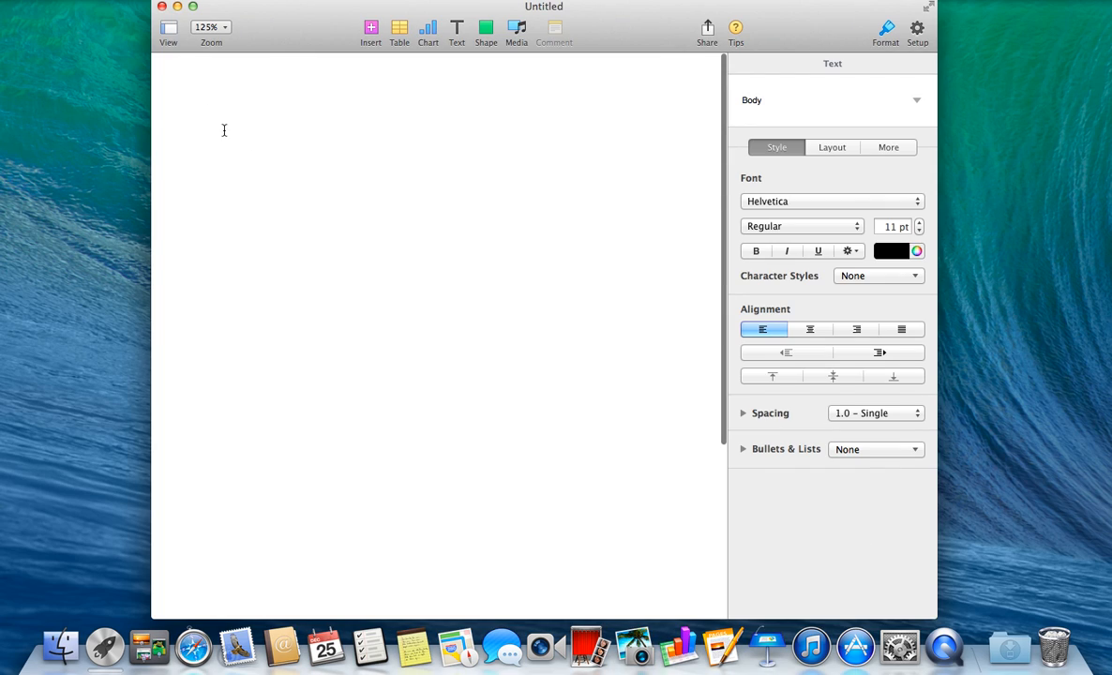
Place the insertion point on the page and move the document window to the right
{"action": "left_click", "coordinate": [207, 112]}
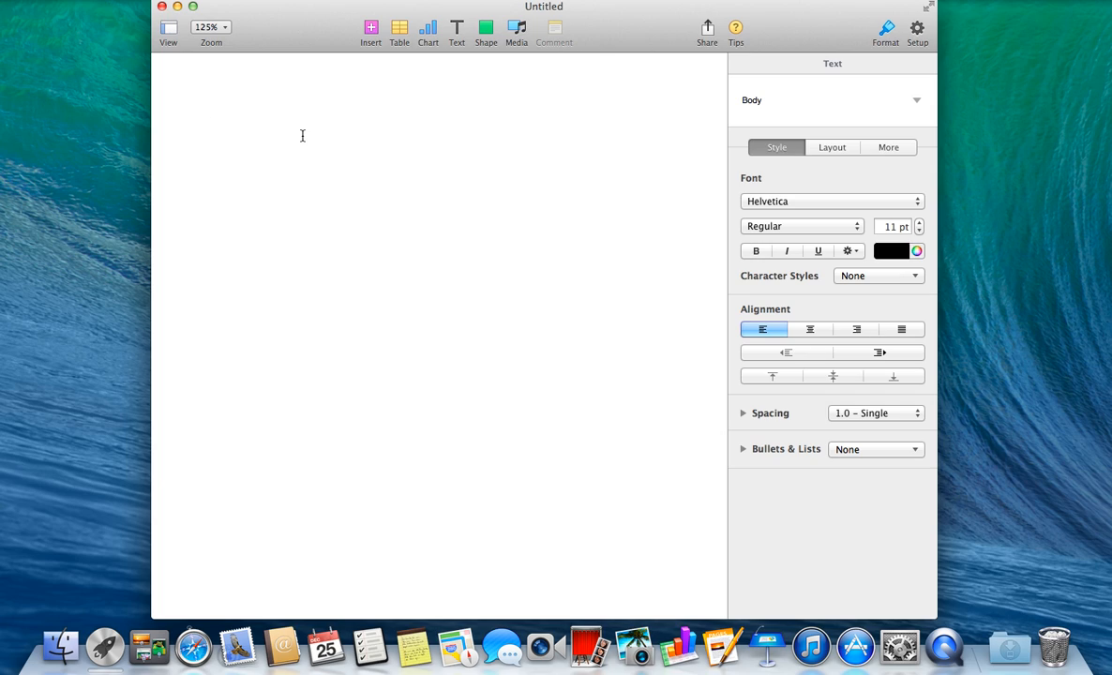
{"action": "left_click", "coordinate": [206, 112]}
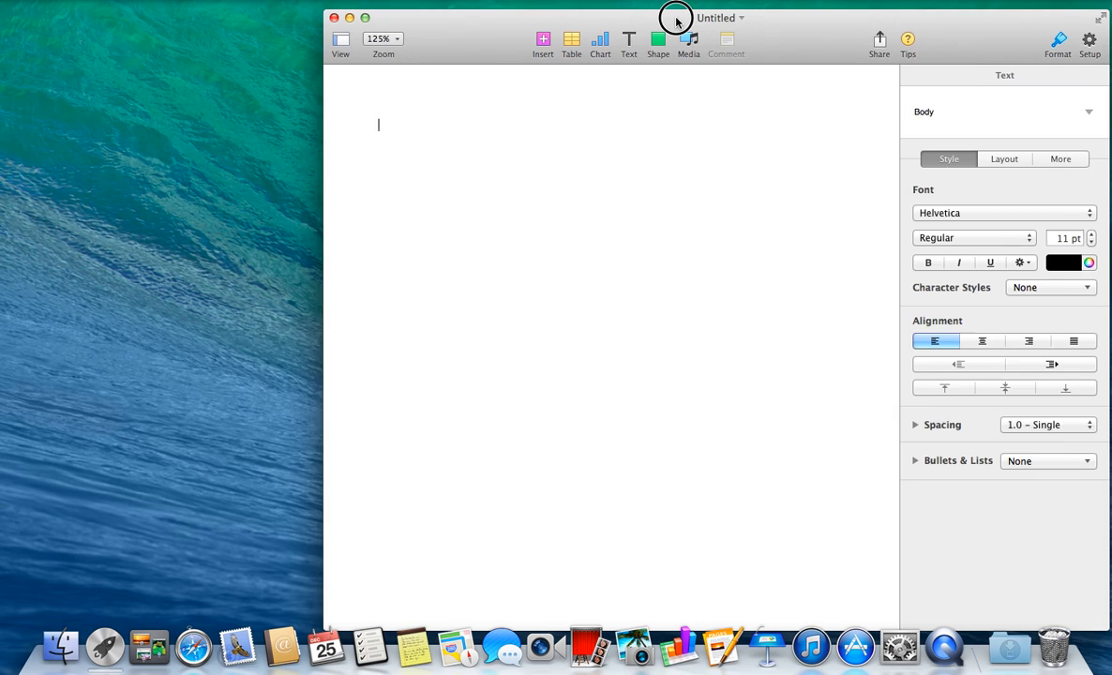
{"action": "left_click", "coordinate": [571, 39]}
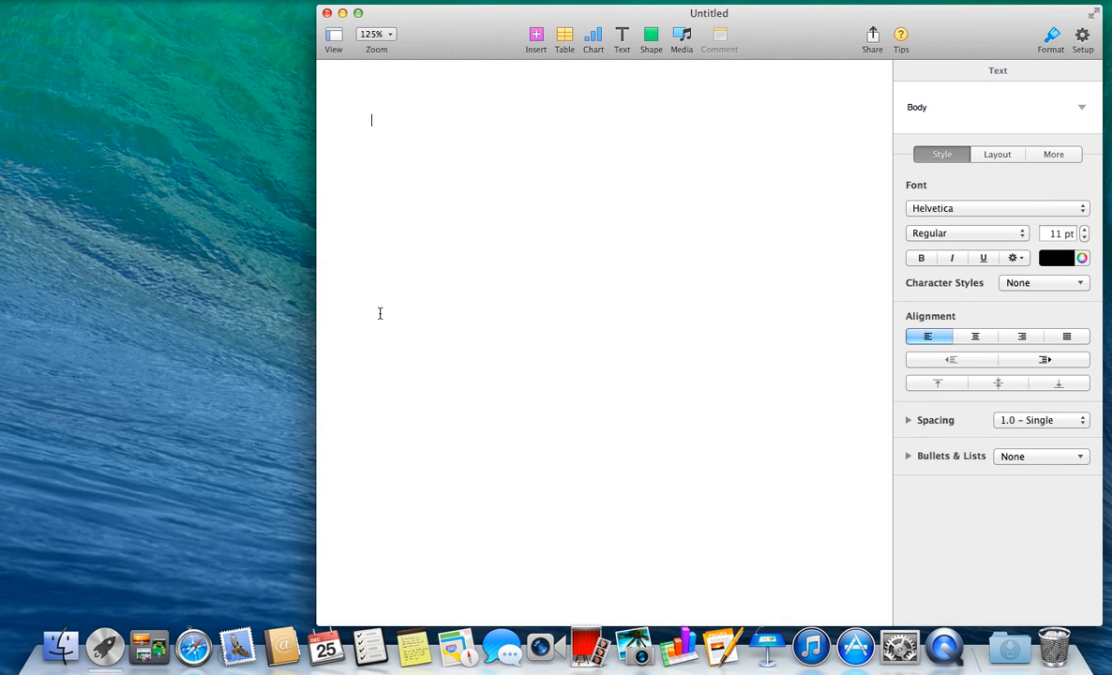
{"action": "mouse_move", "coordinate": [138, 492]}
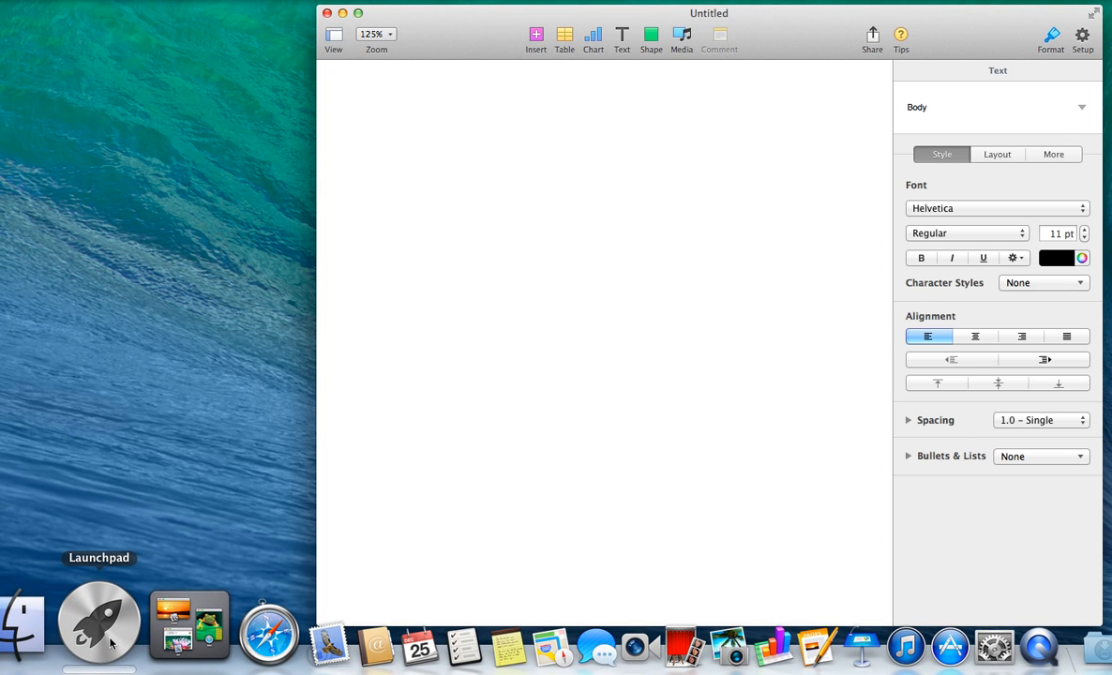
Launch Grapher from Launchpad's Other folder and pick the White 2D graph style
{"action": "left_click", "coordinate": [98, 623]}
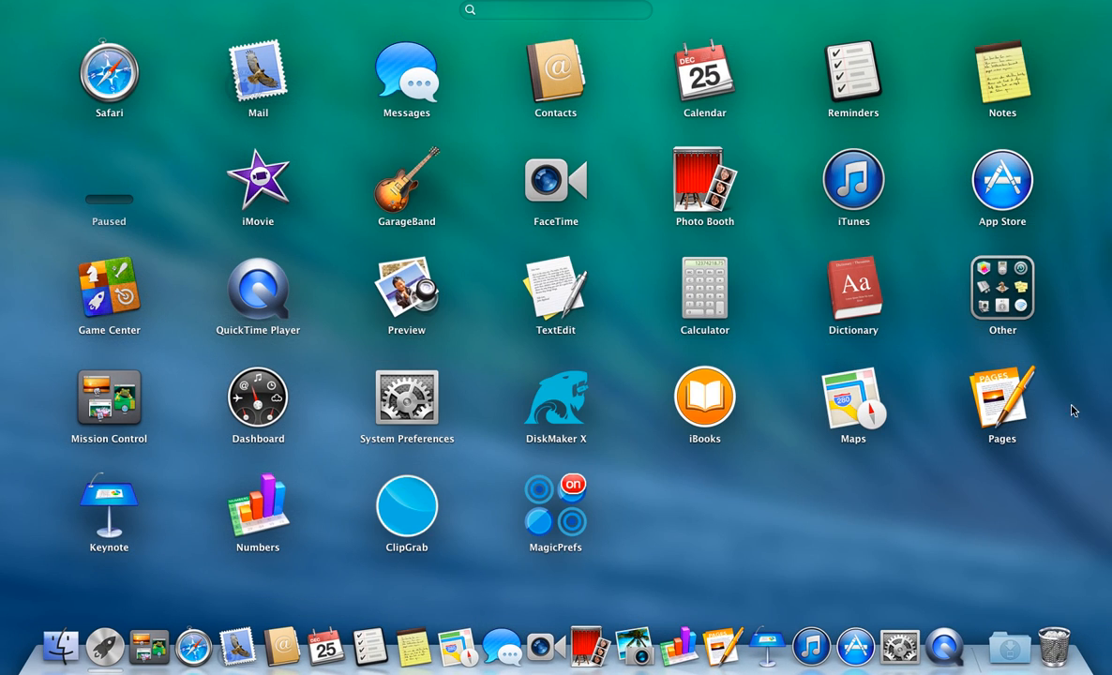
{"action": "left_click", "coordinate": [1001, 289]}
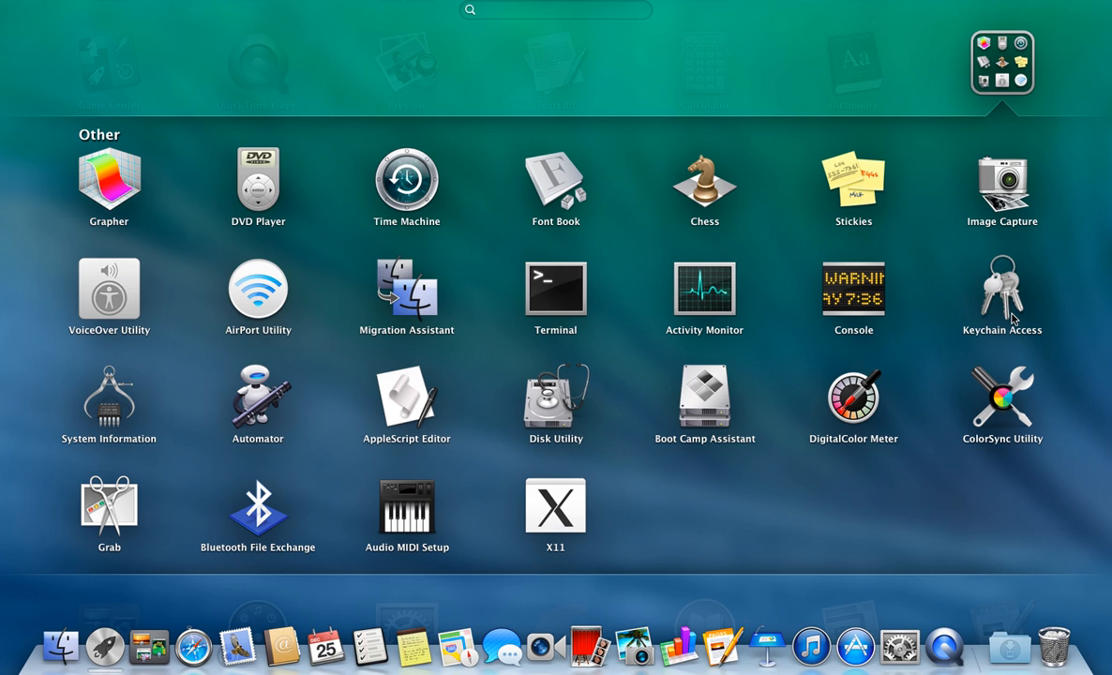
{"action": "mouse_move", "coordinate": [106, 197]}
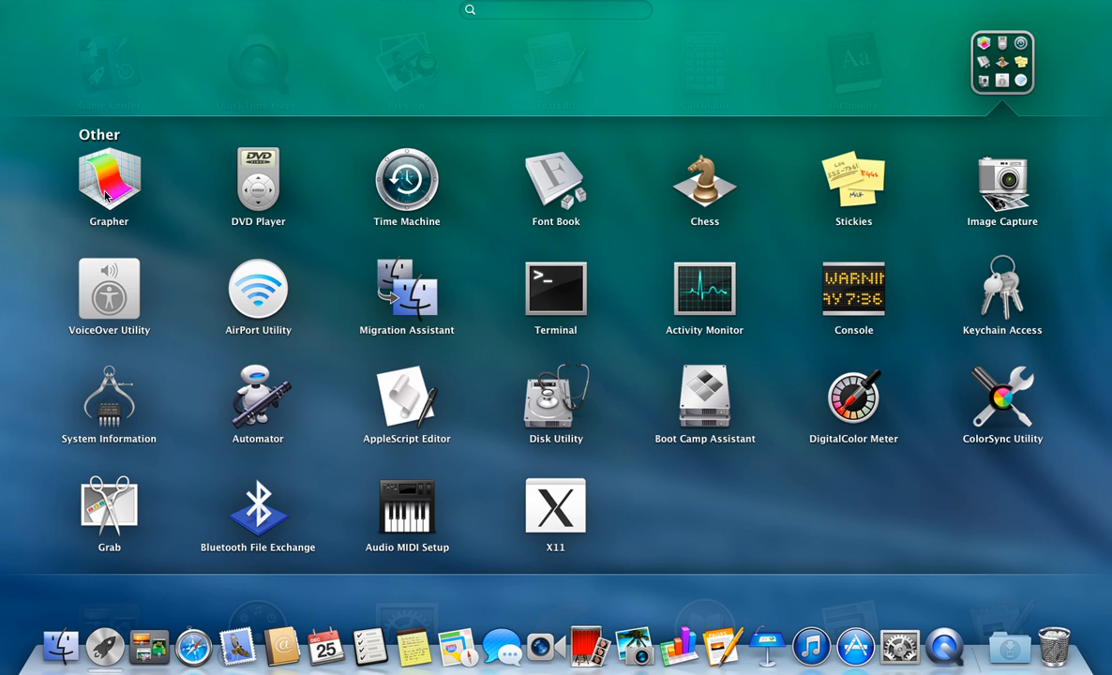
{"action": "left_click", "coordinate": [108, 184]}
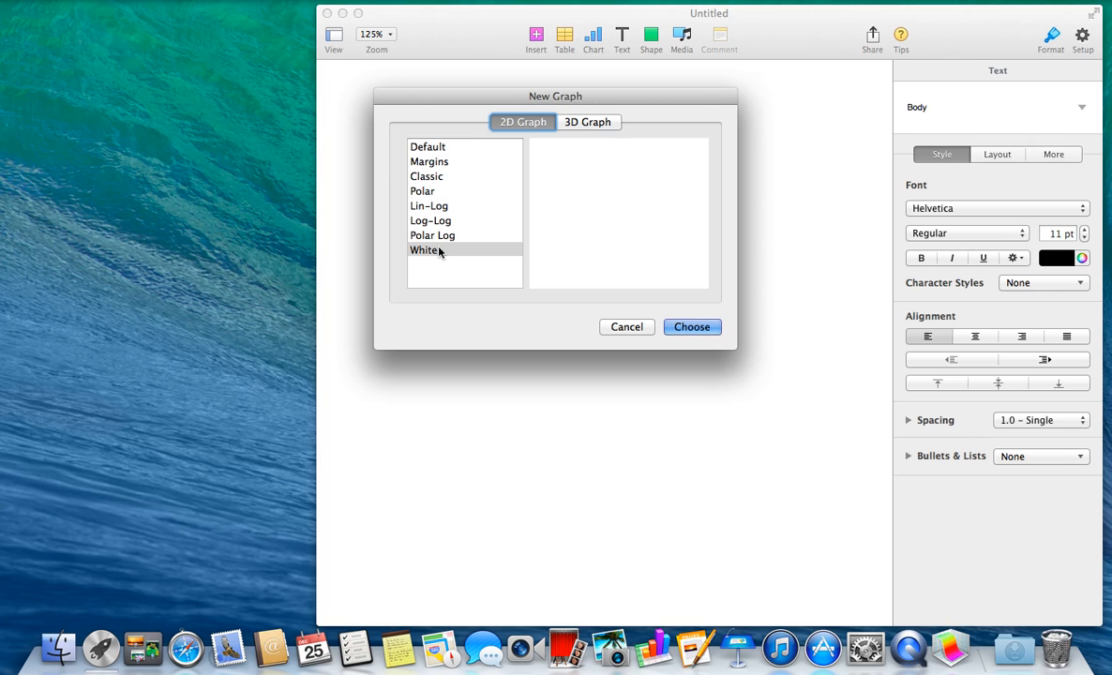
{"action": "left_click", "coordinate": [425, 251]}
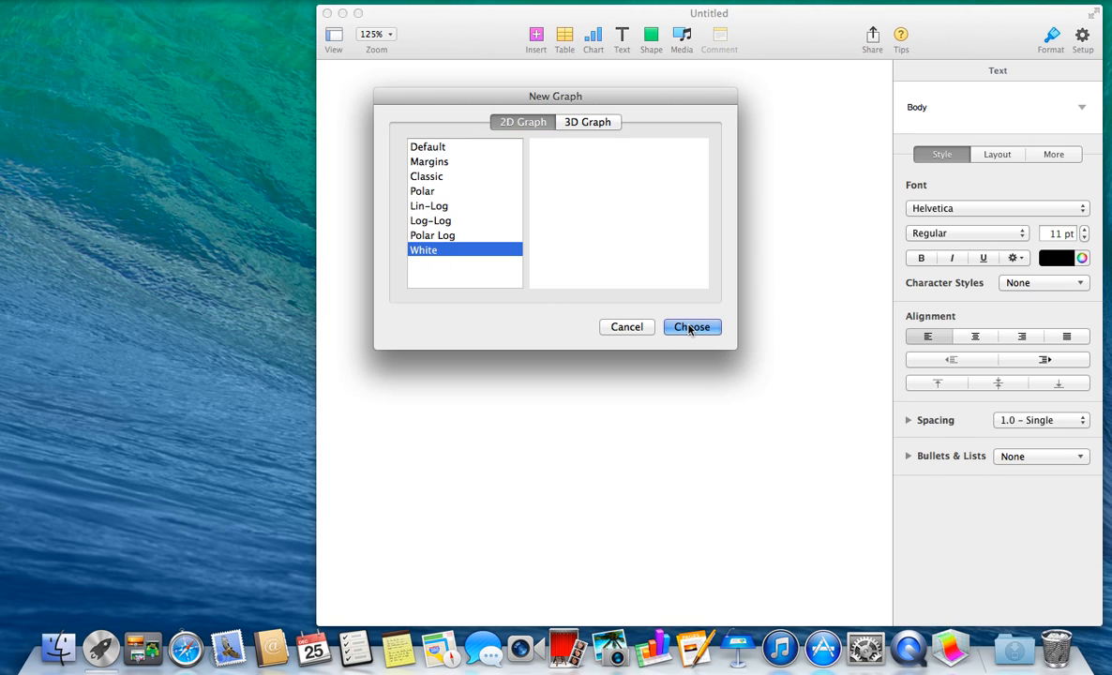
Create the White 2D graph and show the Equation Palette from the Σ menu
{"action": "left_click", "coordinate": [692, 326]}
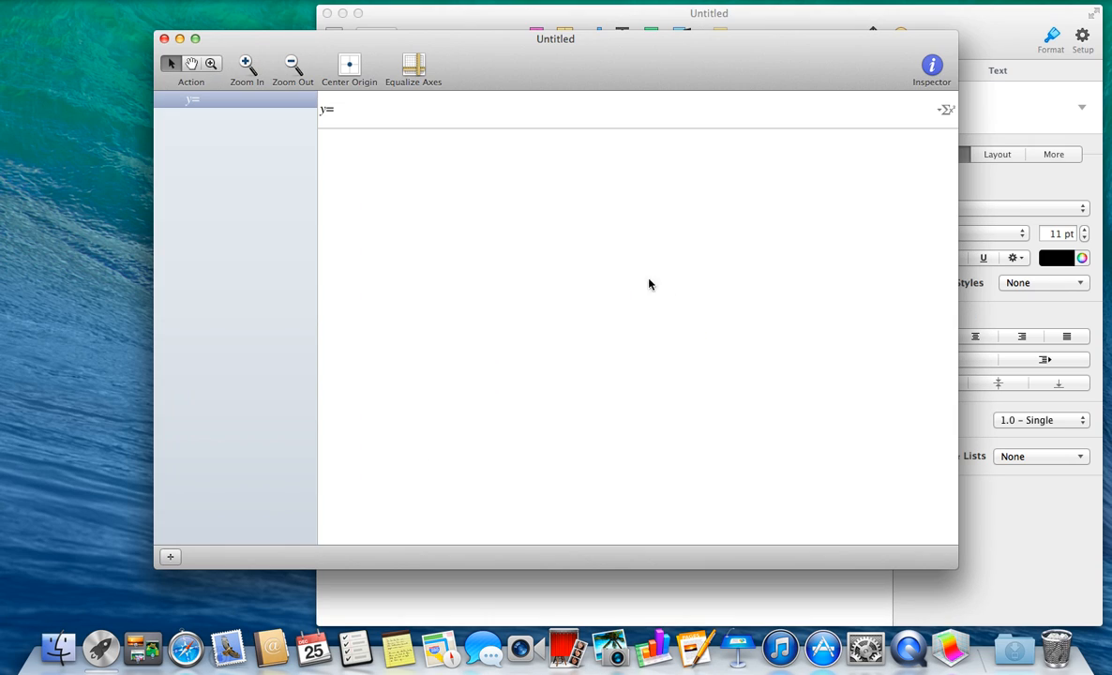
{"action": "mouse_move", "coordinate": [403, 169]}
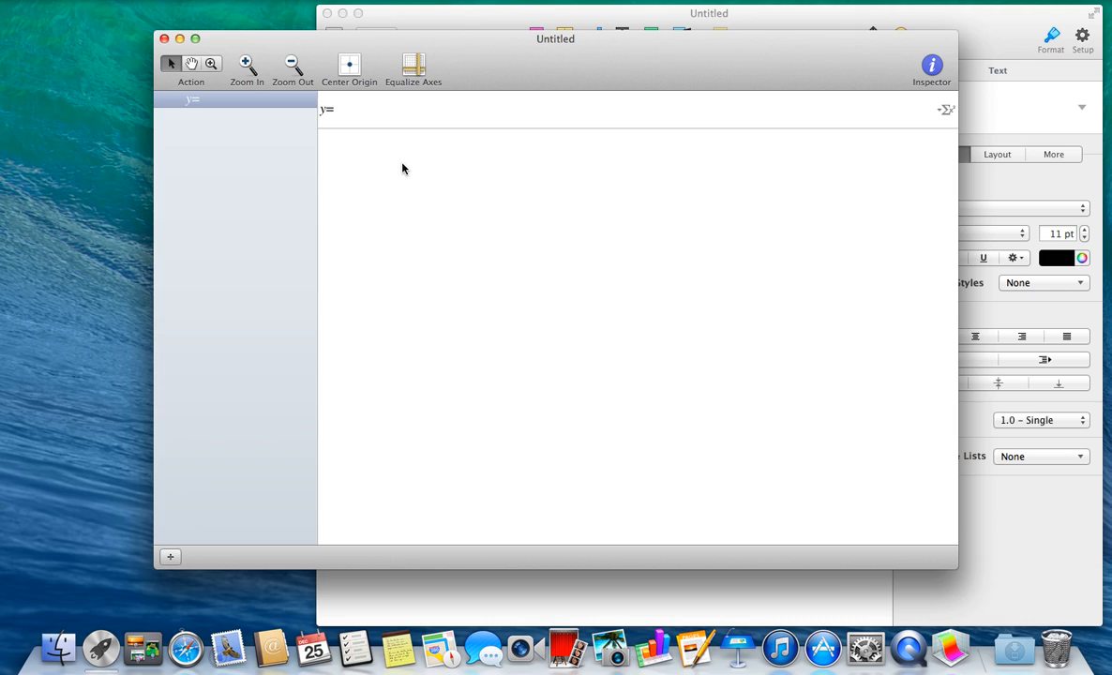
{"action": "mouse_move", "coordinate": [468, 179]}
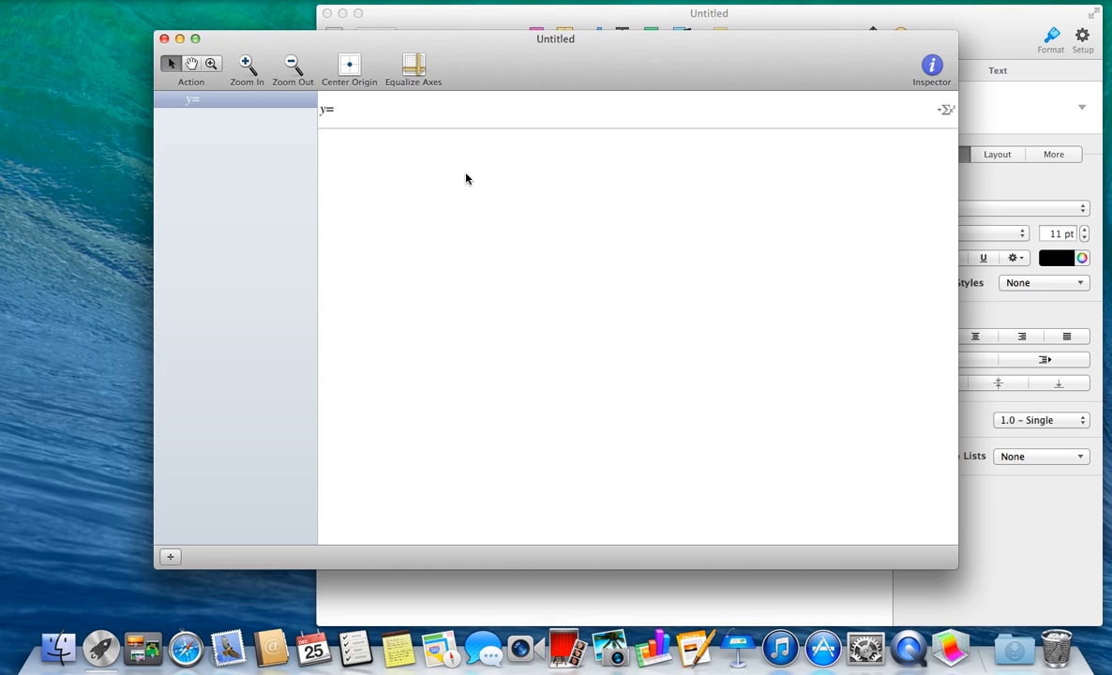
{"action": "mouse_move", "coordinate": [841, 123]}
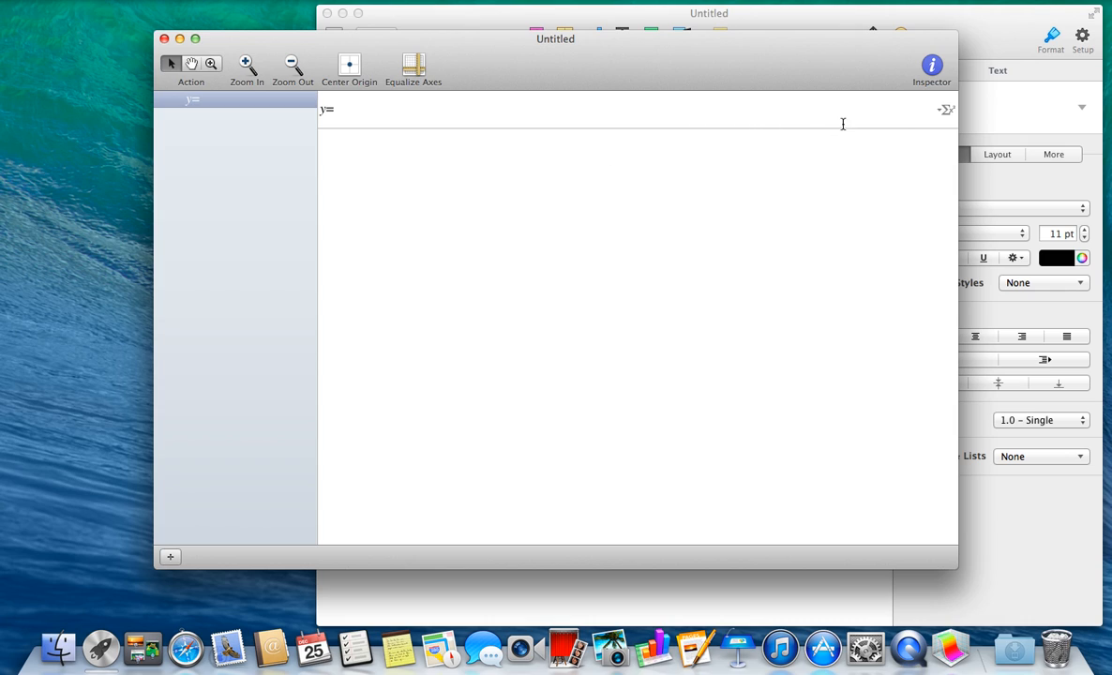
{"action": "left_click", "coordinate": [946, 108]}
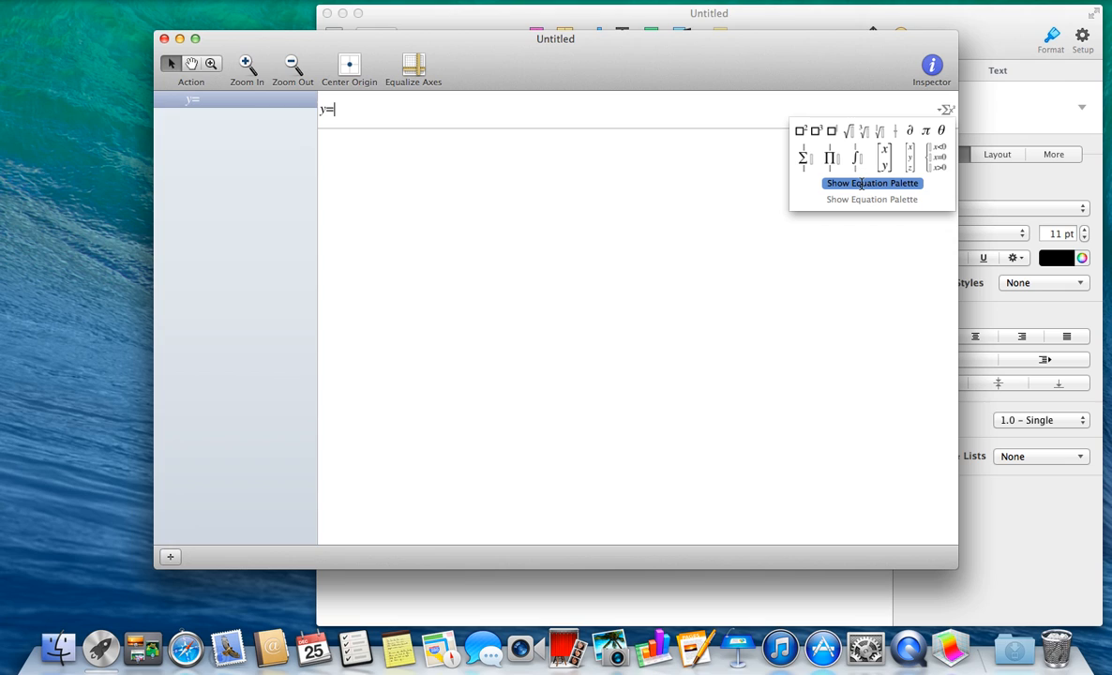
{"action": "left_click", "coordinate": [871, 183]}
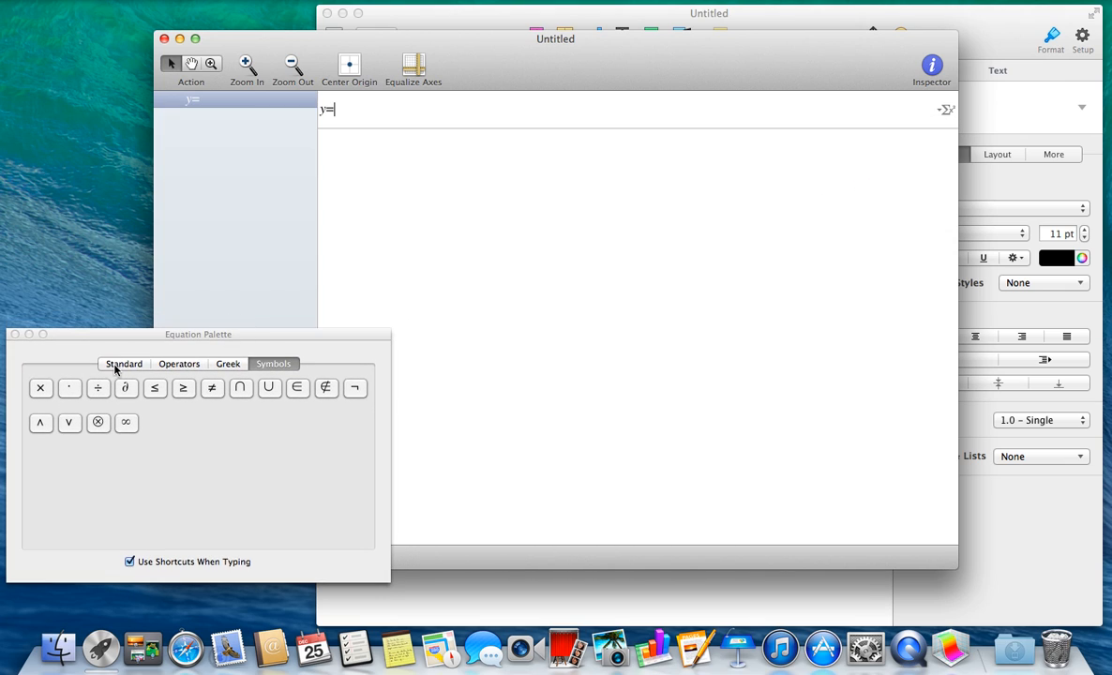
Browse the palette's Standard, Operators, Greek and Symbols sets
{"action": "left_click", "coordinate": [124, 363]}
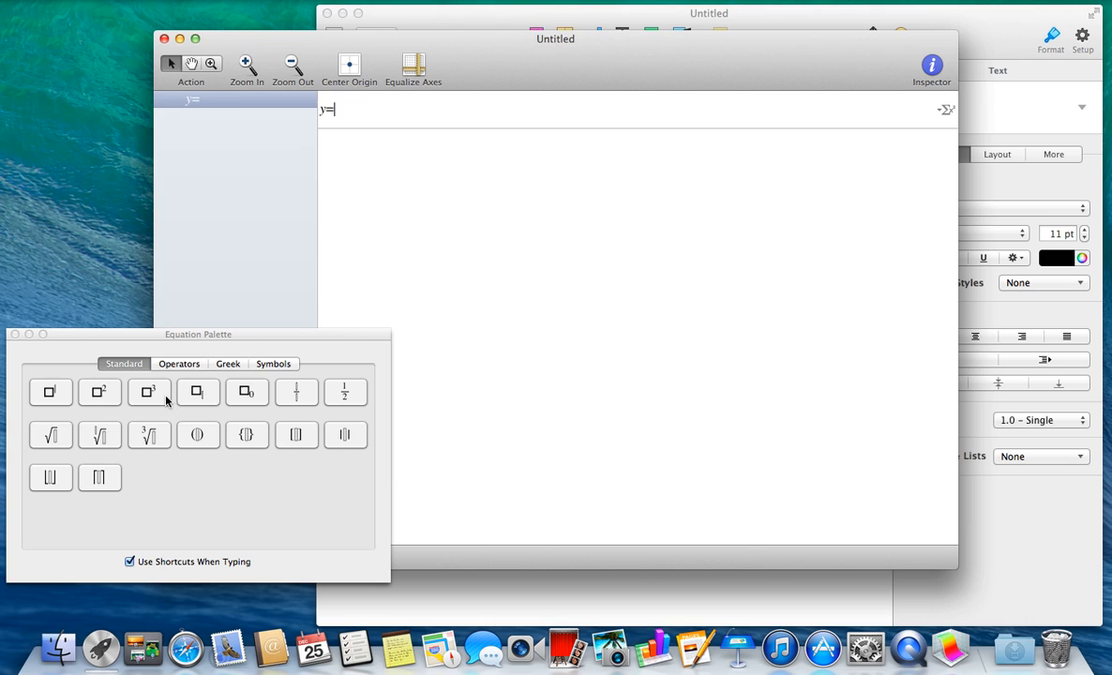
{"action": "left_click", "coordinate": [179, 364]}
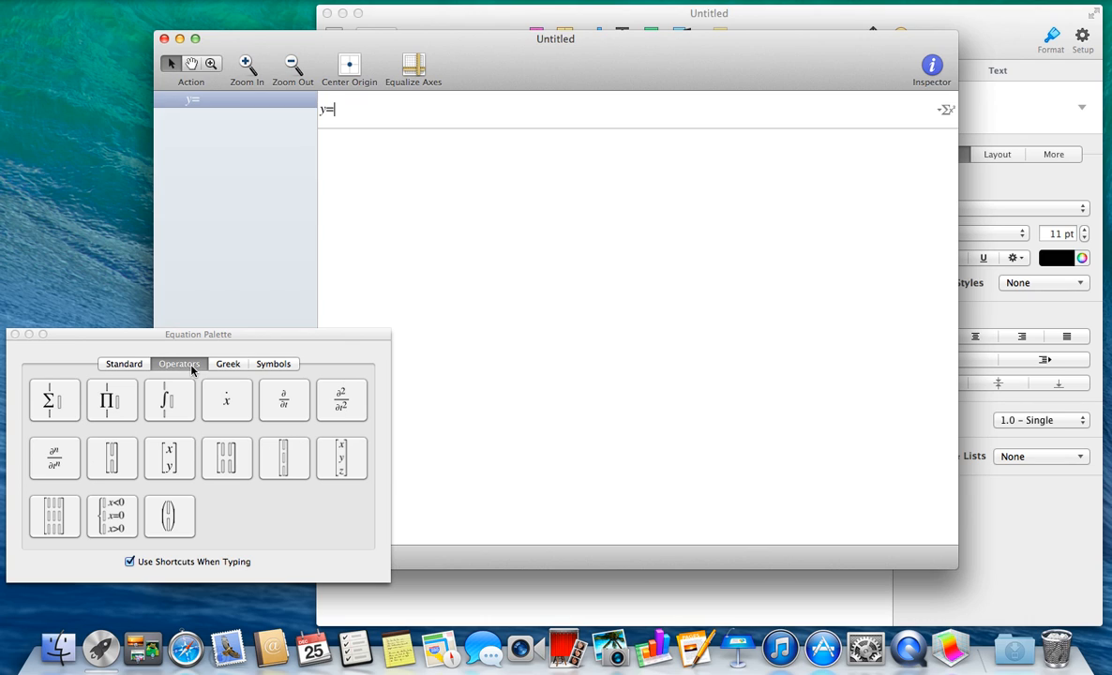
{"action": "left_click", "coordinate": [228, 364]}
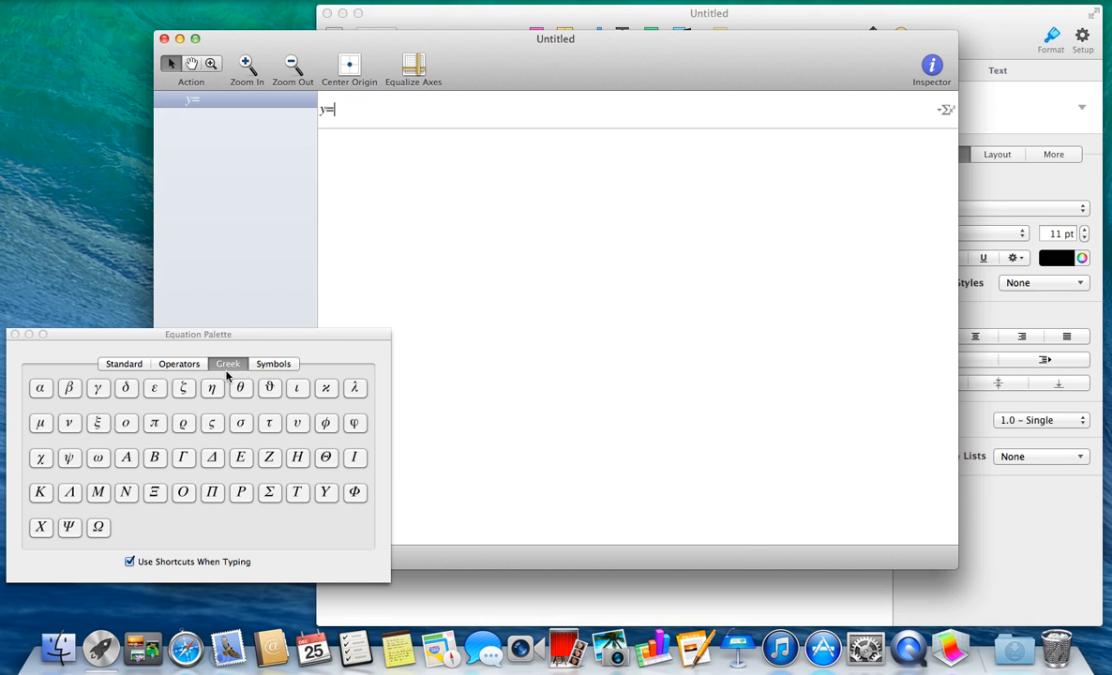
{"action": "left_click", "coordinate": [273, 364]}
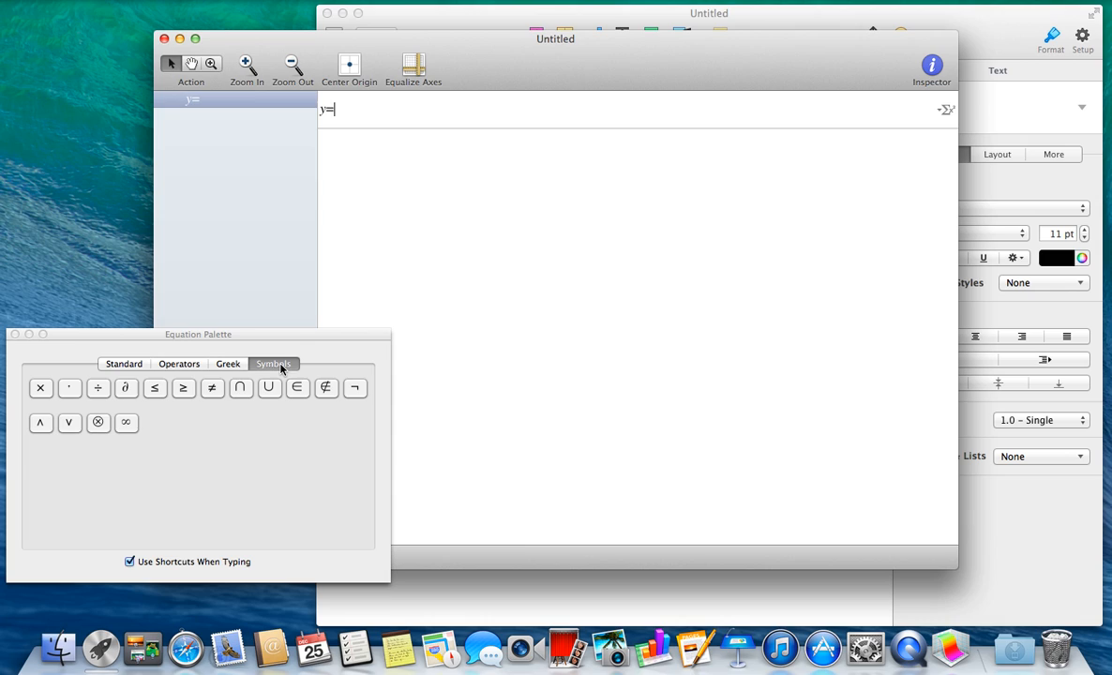
{"action": "mouse_move", "coordinate": [348, 227]}
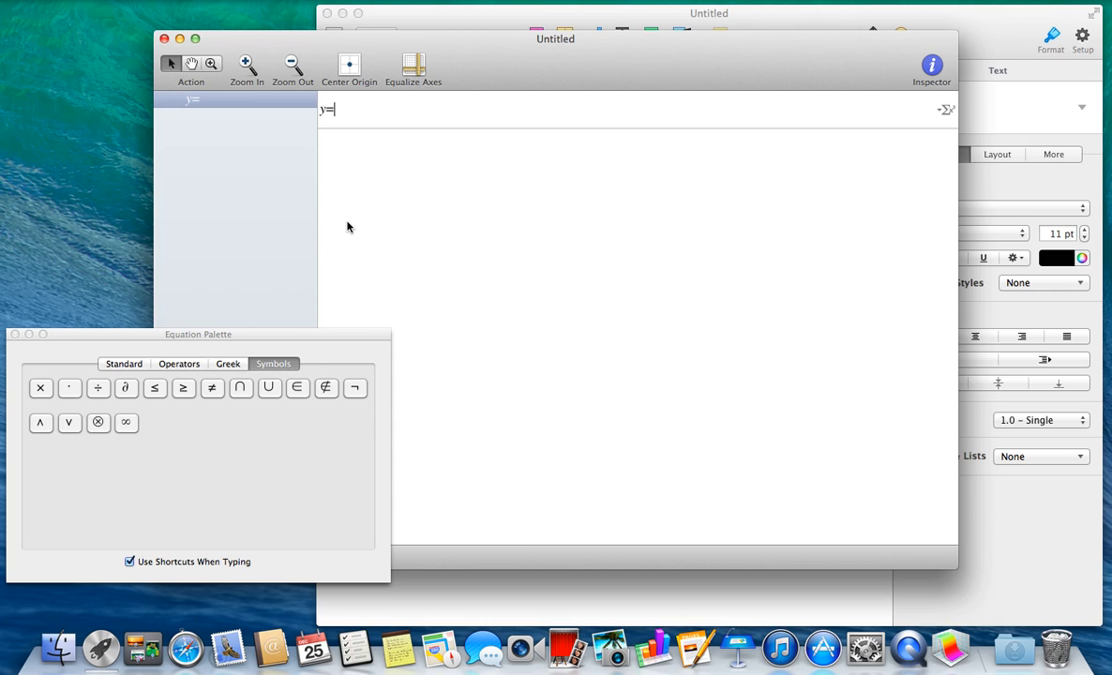
{"action": "mouse_move", "coordinate": [345, 230]}
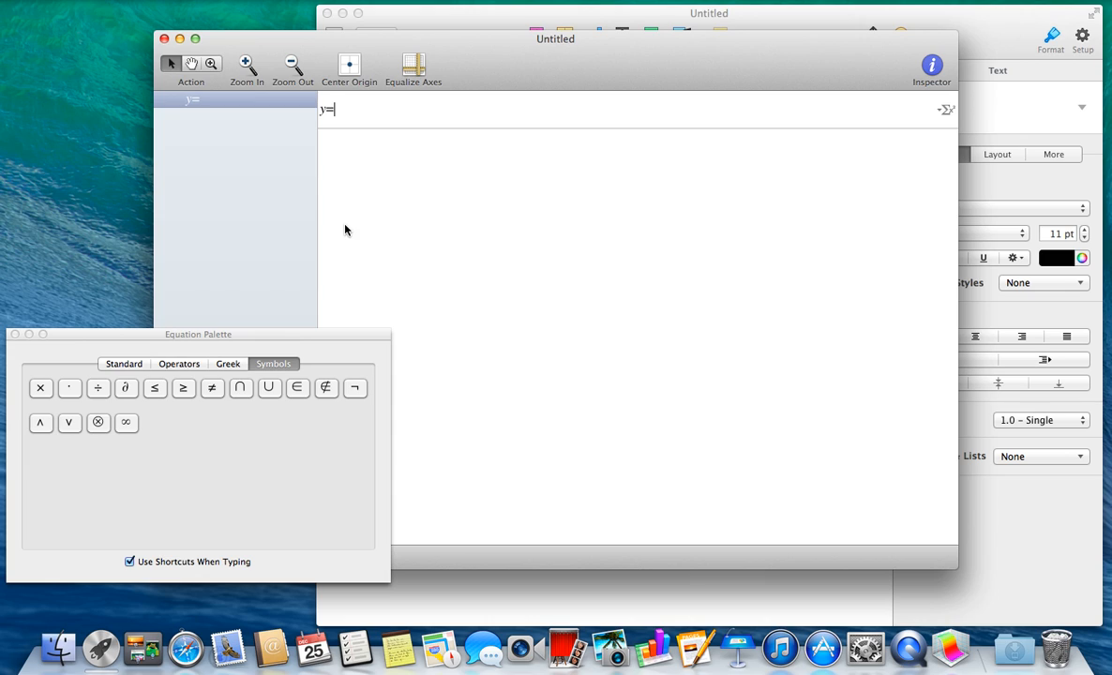
Enter y=ax² + bx + c using the palette's squared template for x²
{"action": "type", "text": "a"}
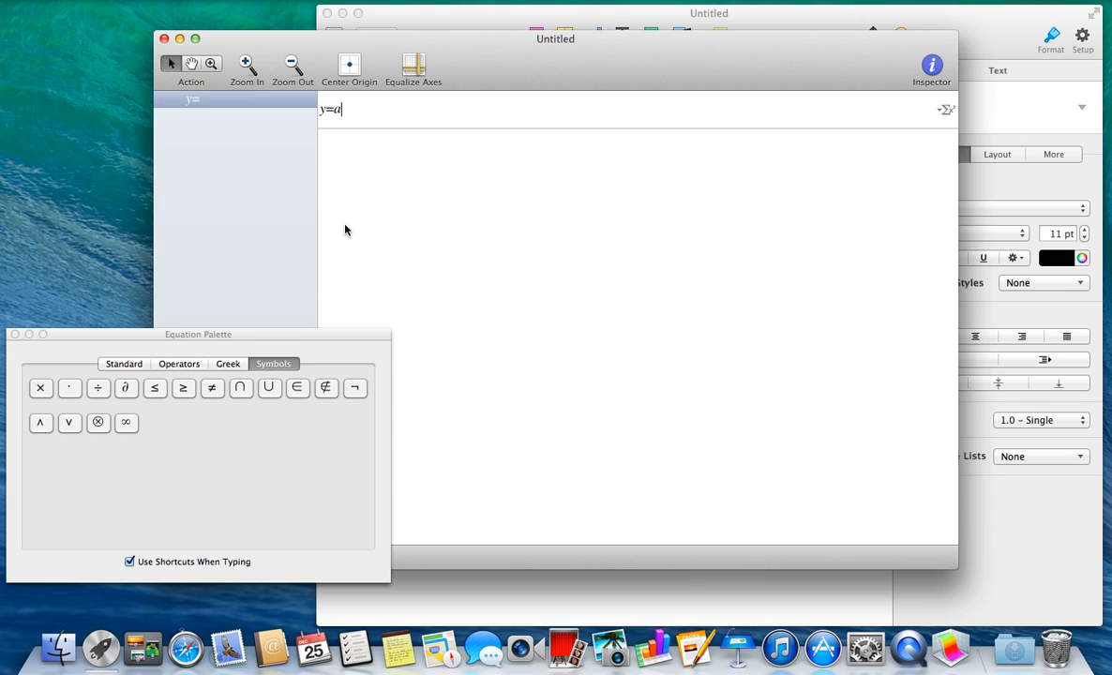
{"action": "type", "text": "x"}
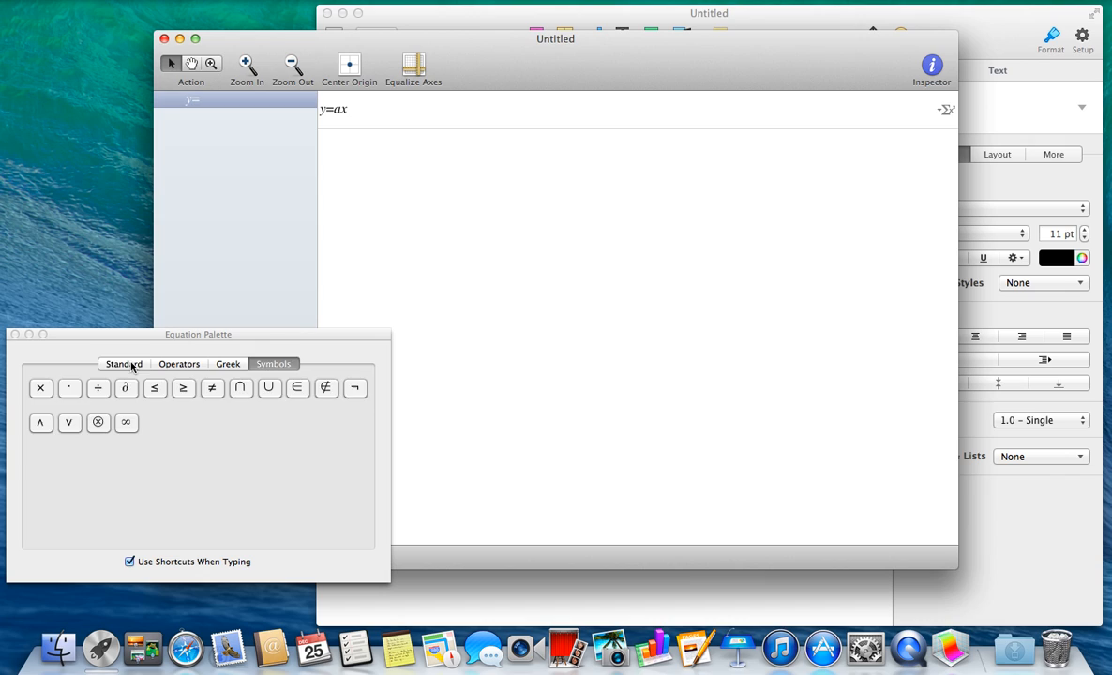
{"action": "left_click", "coordinate": [123, 364]}
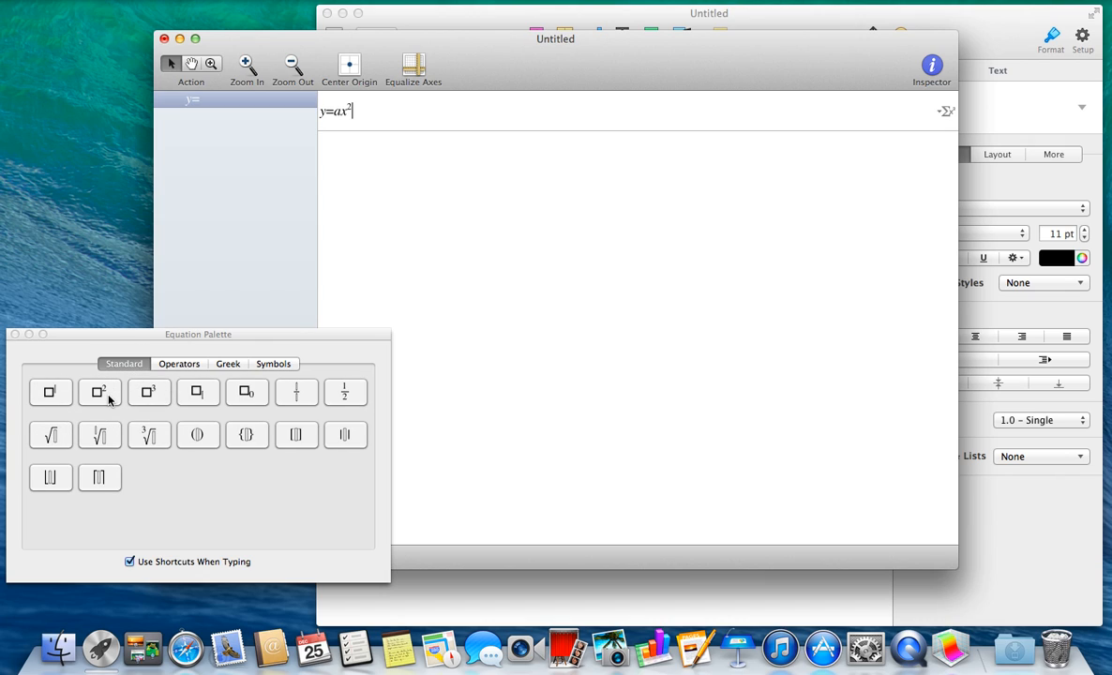
{"action": "type", "text": "+"}
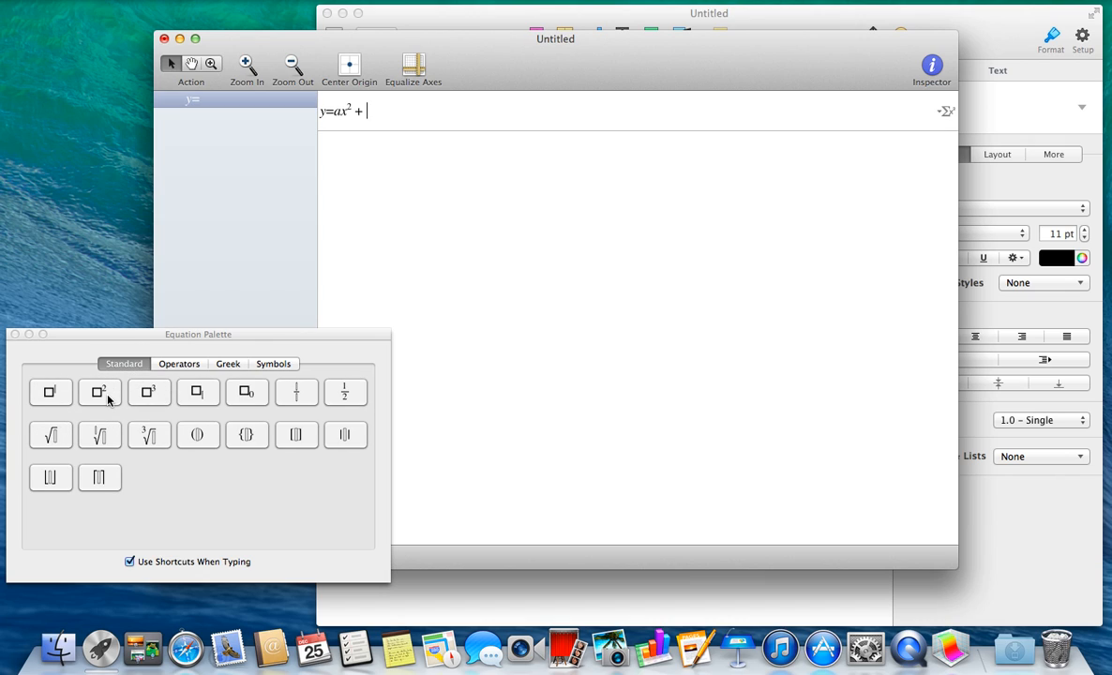
{"action": "type", "text": "bx +"}
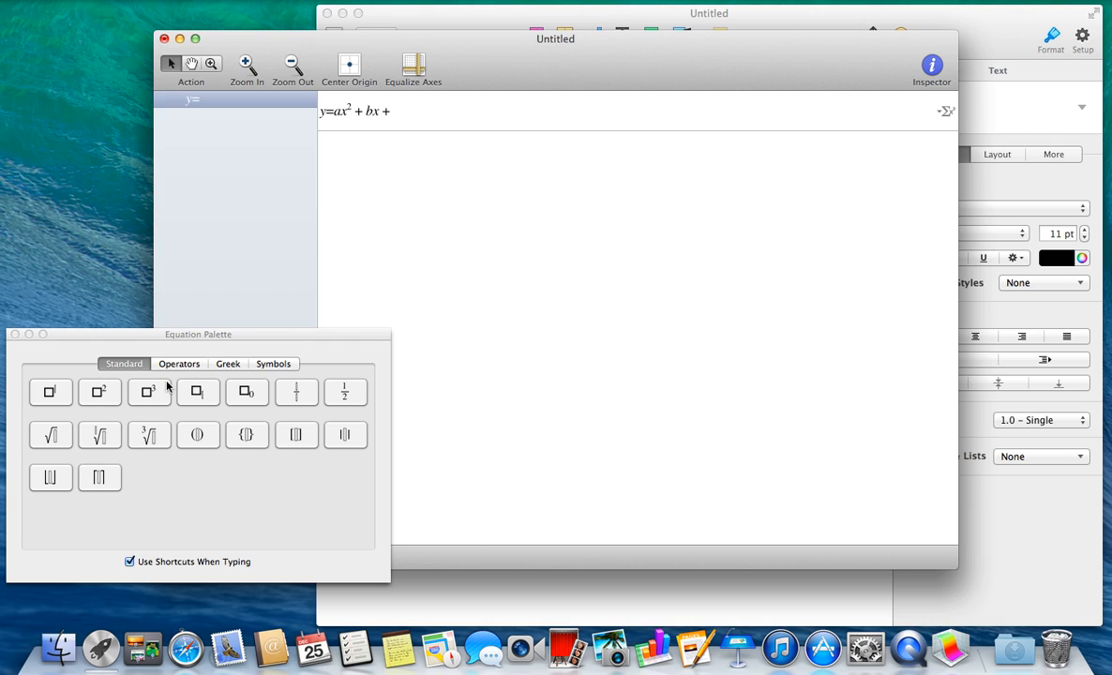
{"action": "type", "text": "c"}
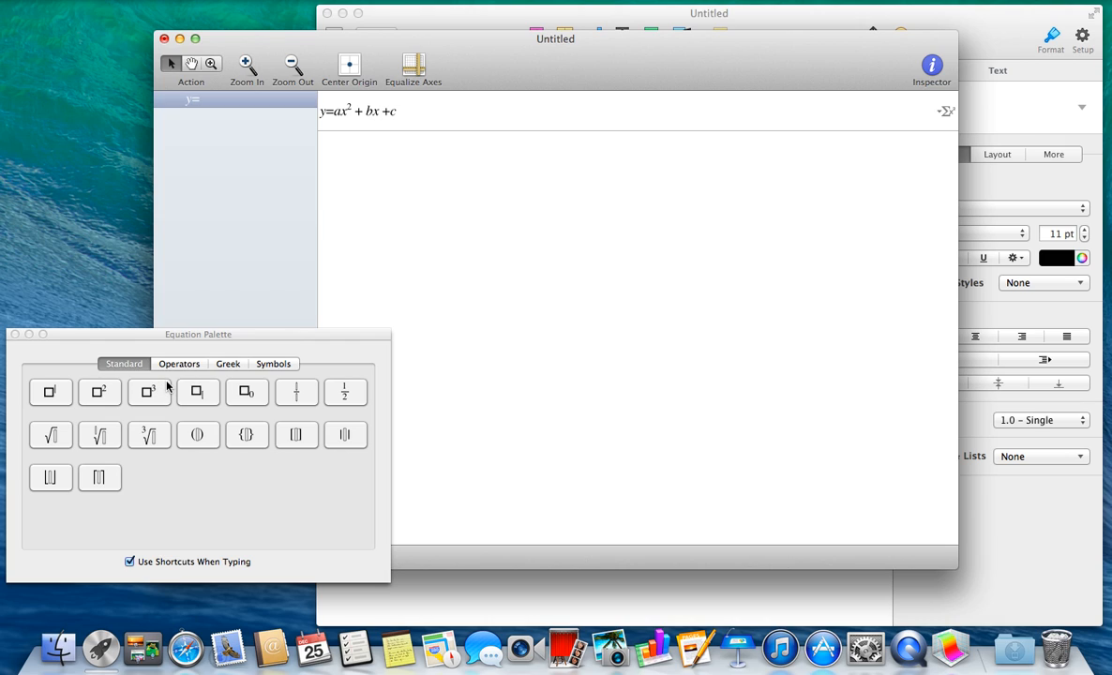
{"action": "mouse_move", "coordinate": [224, 302]}
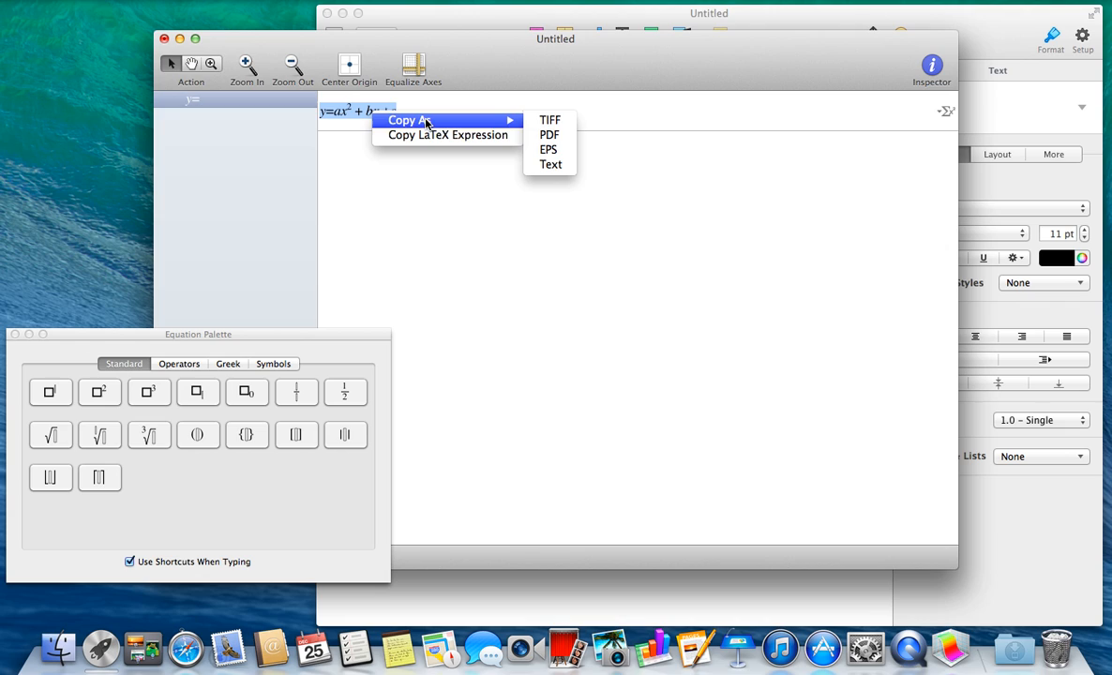
{"action": "mouse_move", "coordinate": [550, 120]}
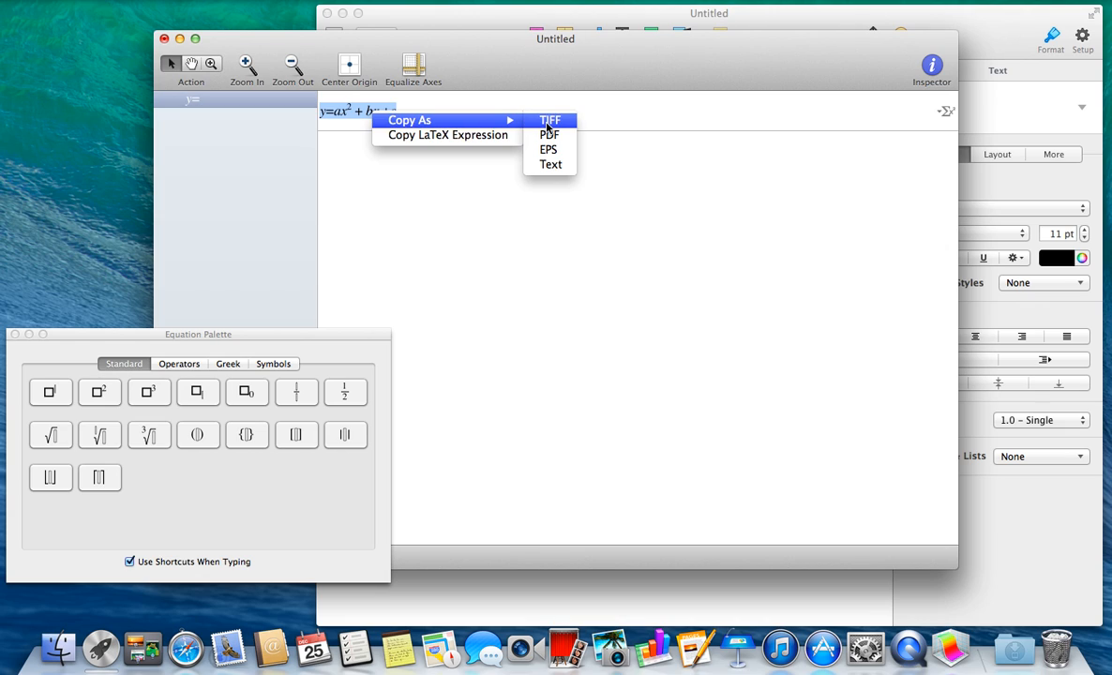
{"action": "mouse_move", "coordinate": [550, 164]}
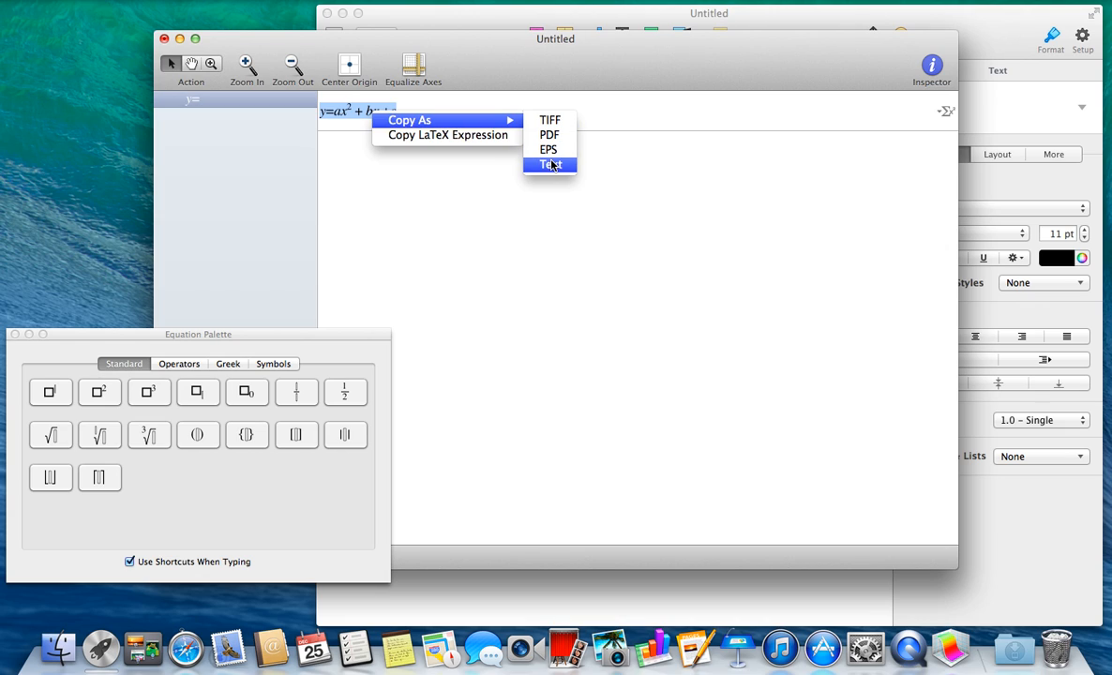
{"action": "mouse_move", "coordinate": [554, 170]}
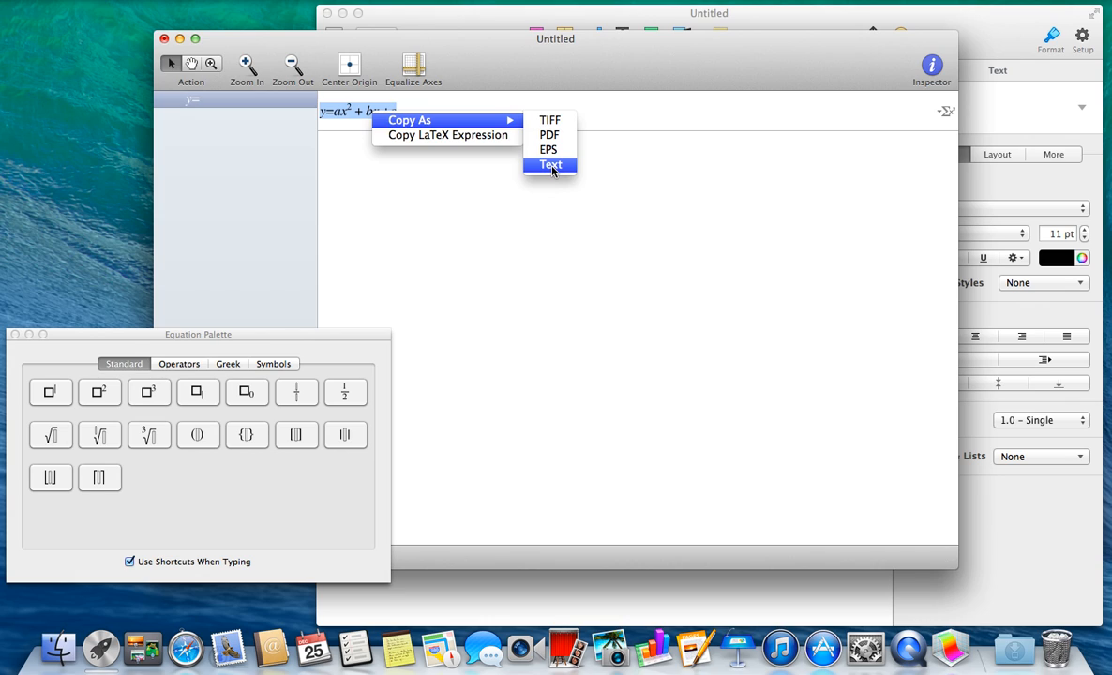
{"action": "mouse_move", "coordinate": [549, 134]}
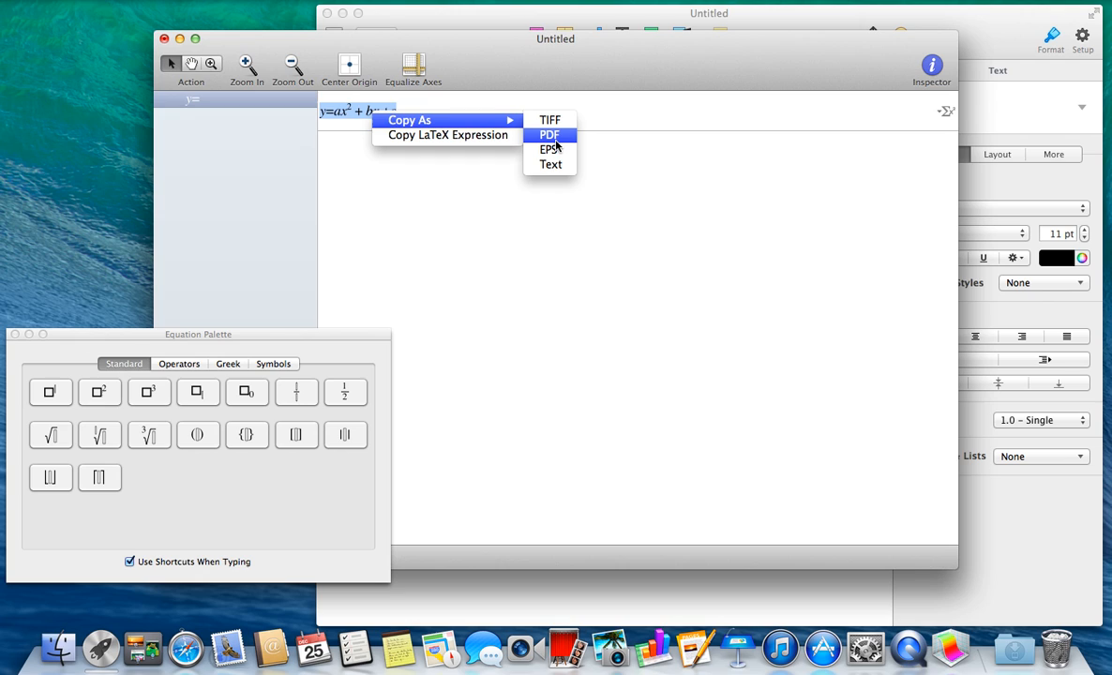
Copy the quadratic equation to the clipboard as a PDF image
{"action": "left_click", "coordinate": [549, 134]}
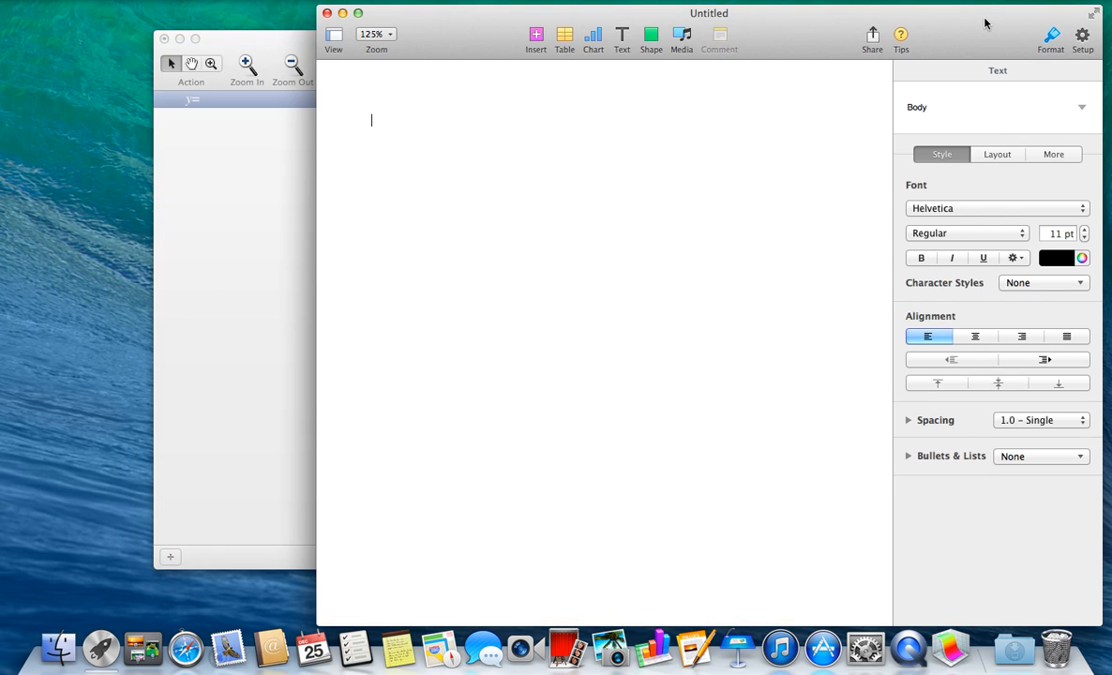
Paste the quadratic image onto the page and enlarge it
{"action": "right_click", "coordinate": [404, 136]}
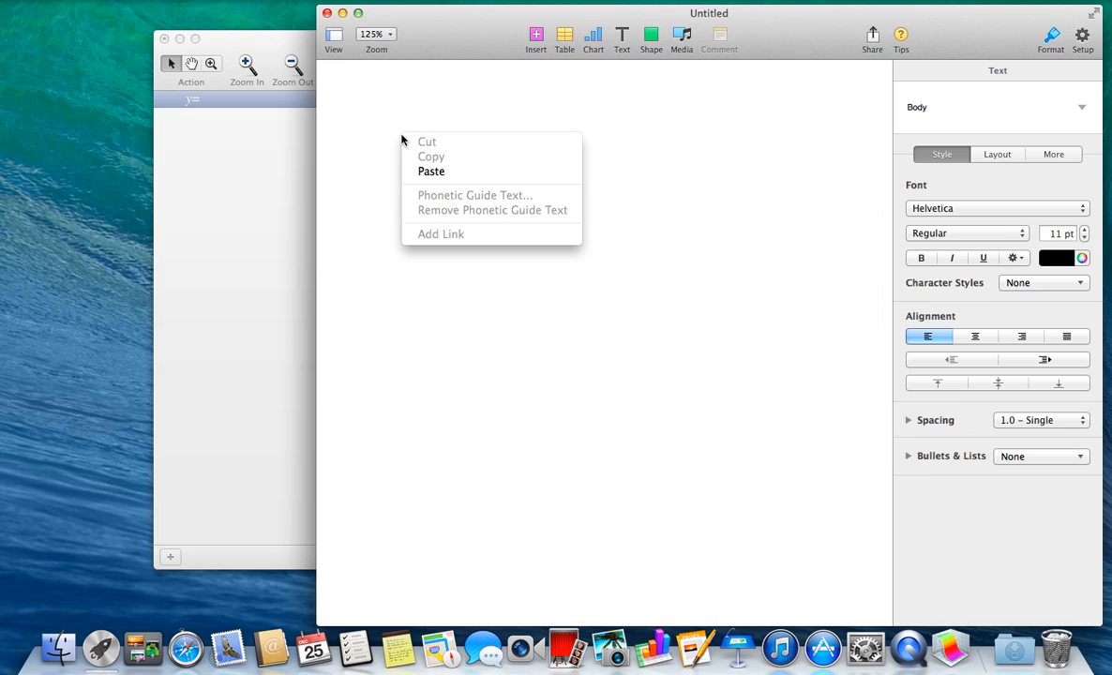
{"action": "mouse_move", "coordinate": [431, 172]}
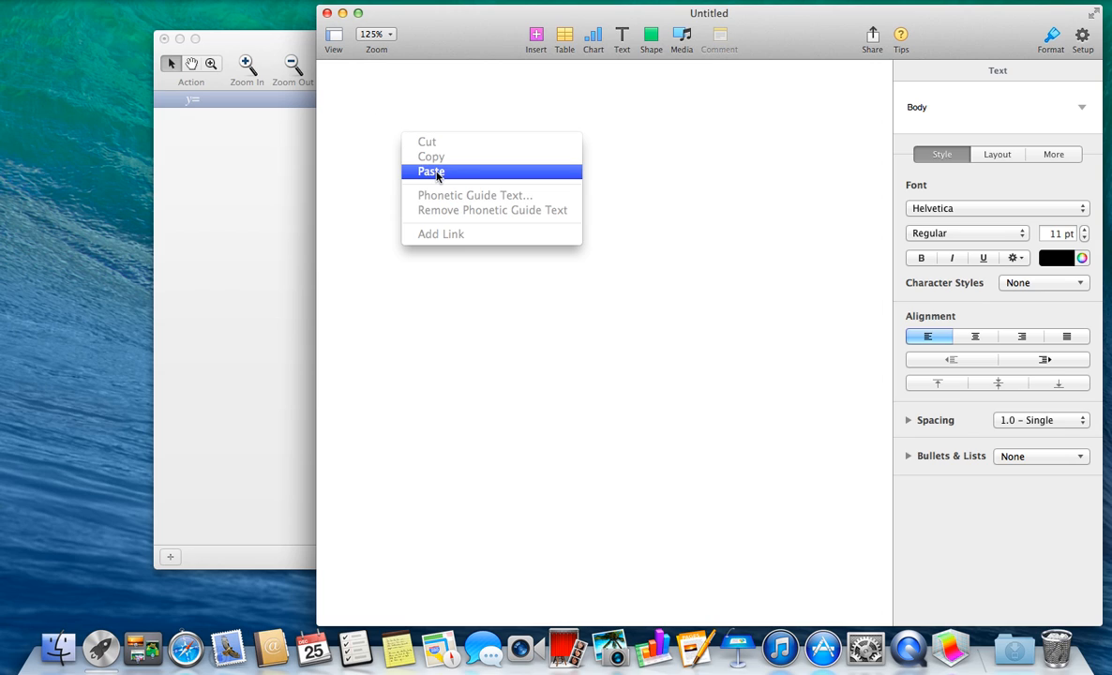
{"action": "left_click", "coordinate": [431, 171]}
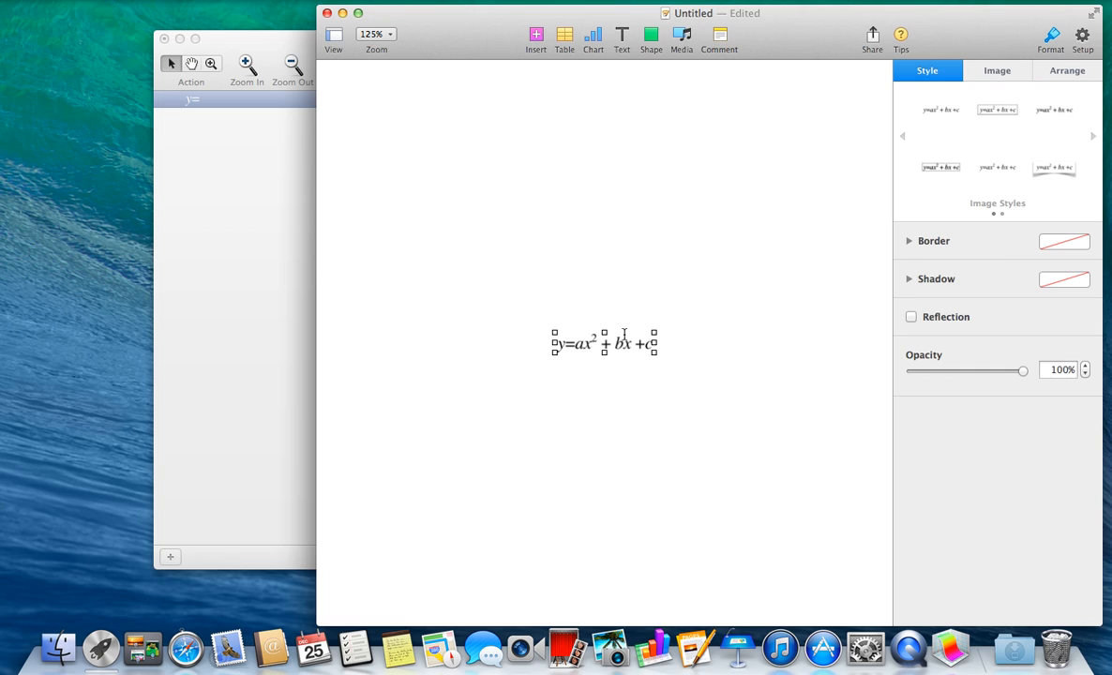
{"action": "mouse_move", "coordinate": [628, 347]}
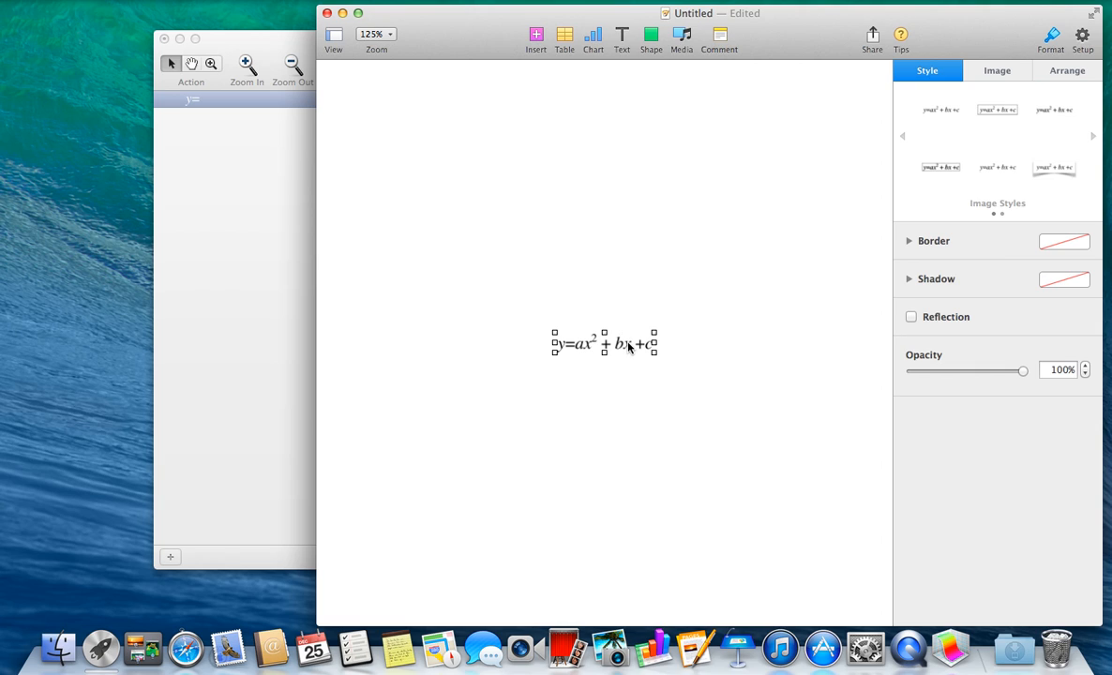
{"action": "left_click_drag", "start_coordinate": [604, 342], "coordinate": [619, 241]}
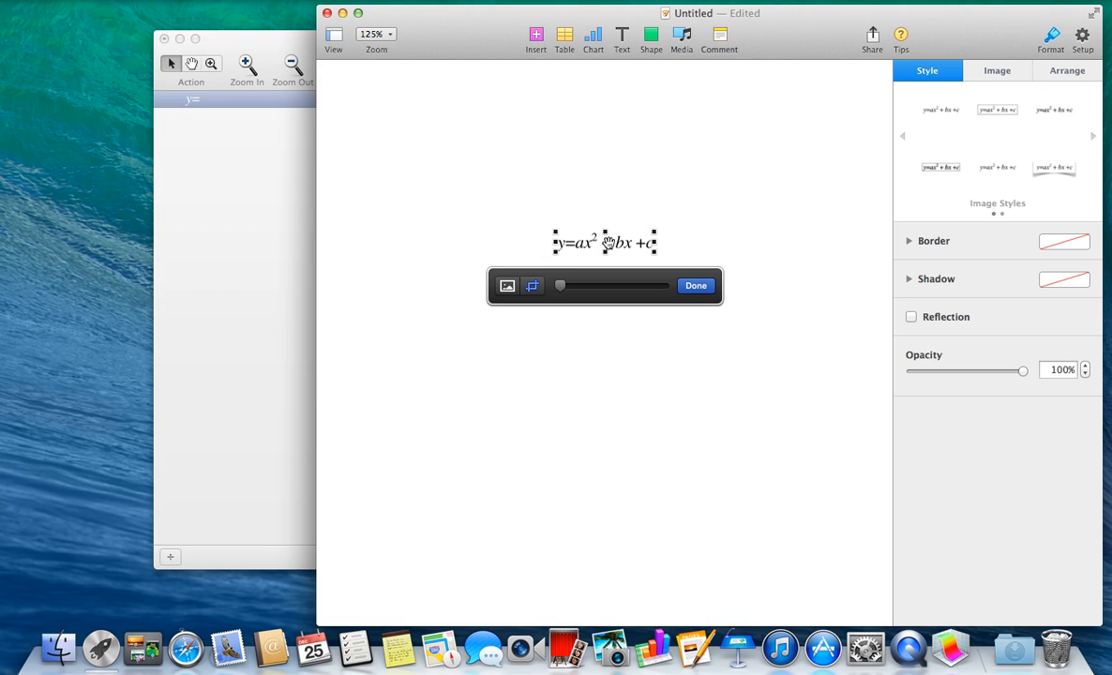
{"action": "left_click_drag", "start_coordinate": [559, 285], "coordinate": [634, 288]}
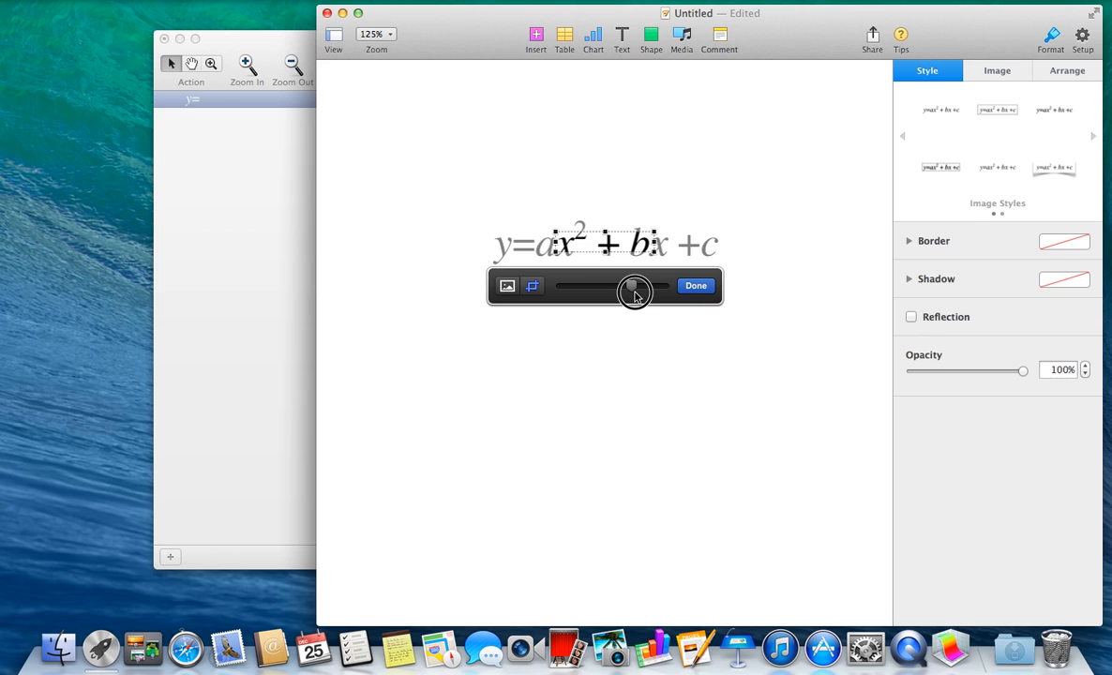
{"action": "left_click_drag", "start_coordinate": [635, 287], "coordinate": [560, 287]}
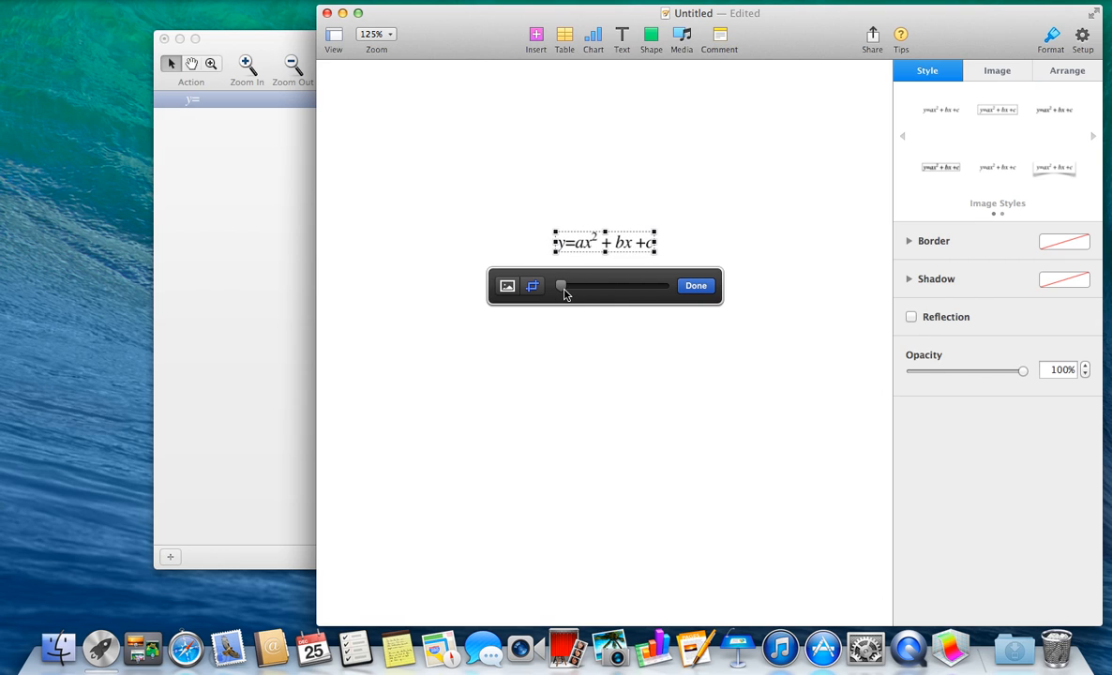
{"action": "left_click", "coordinate": [696, 285]}
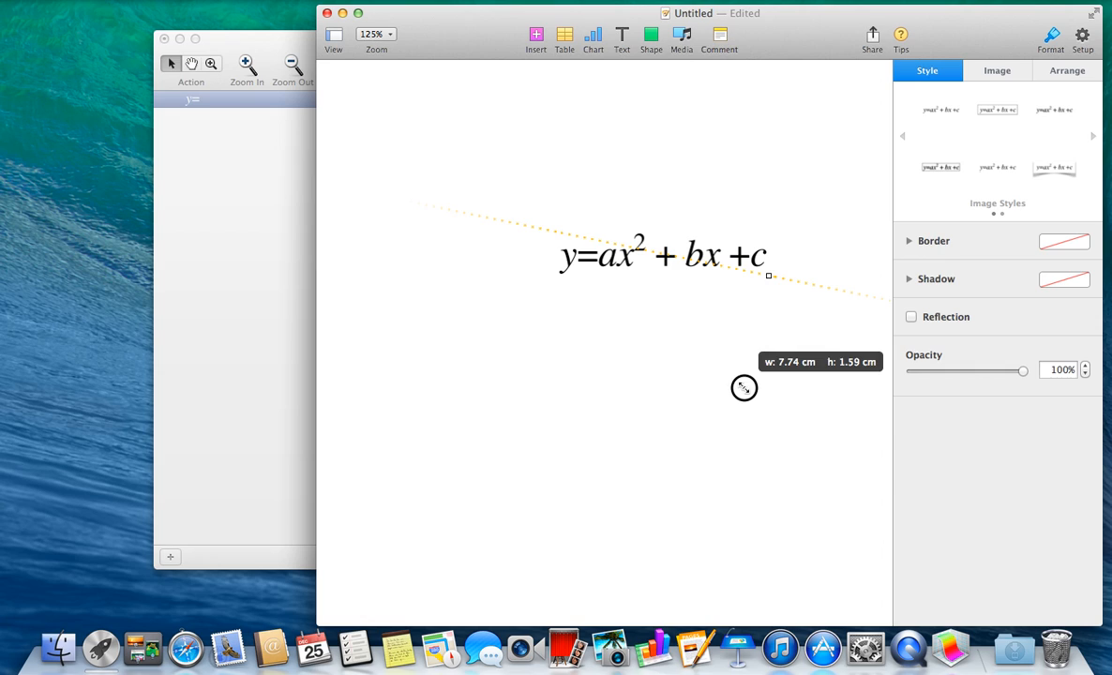
{"action": "left_click", "coordinate": [678, 272]}
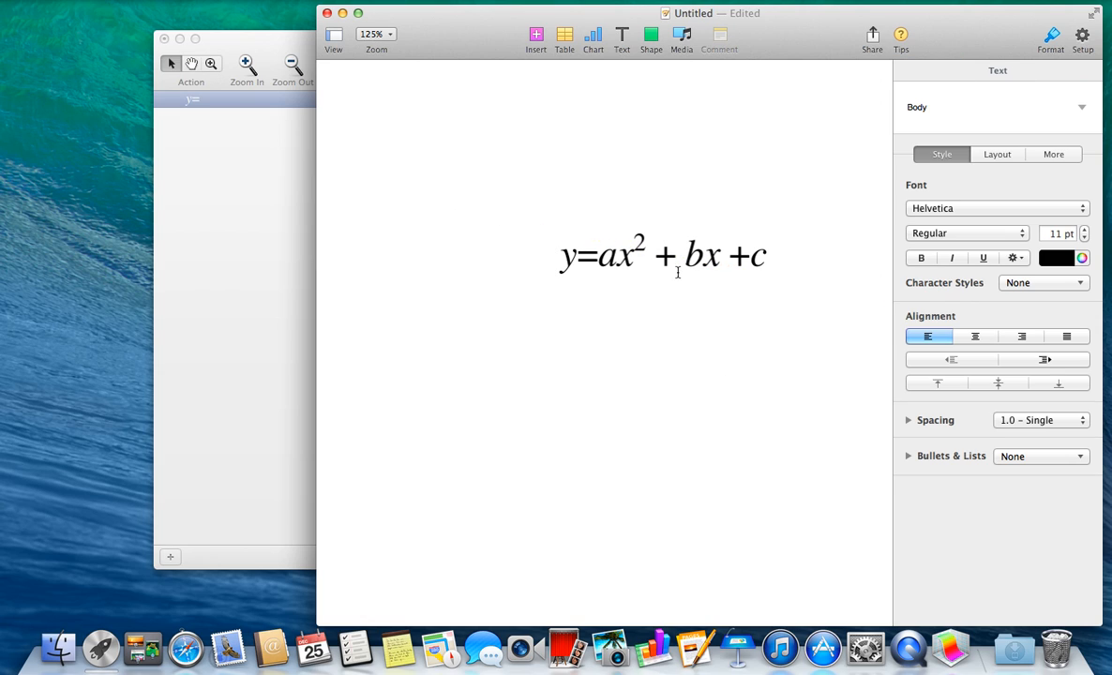
Reselect the enlarged image and move it near the top of the page
{"action": "left_click", "coordinate": [663, 254]}
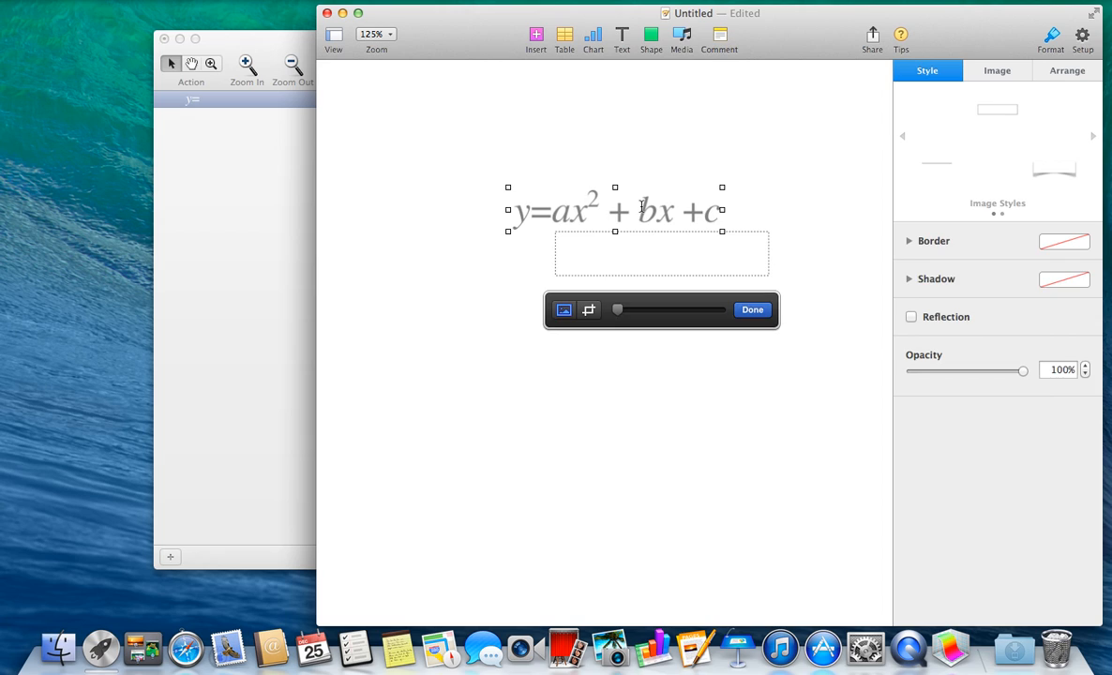
{"action": "left_click", "coordinate": [751, 309]}
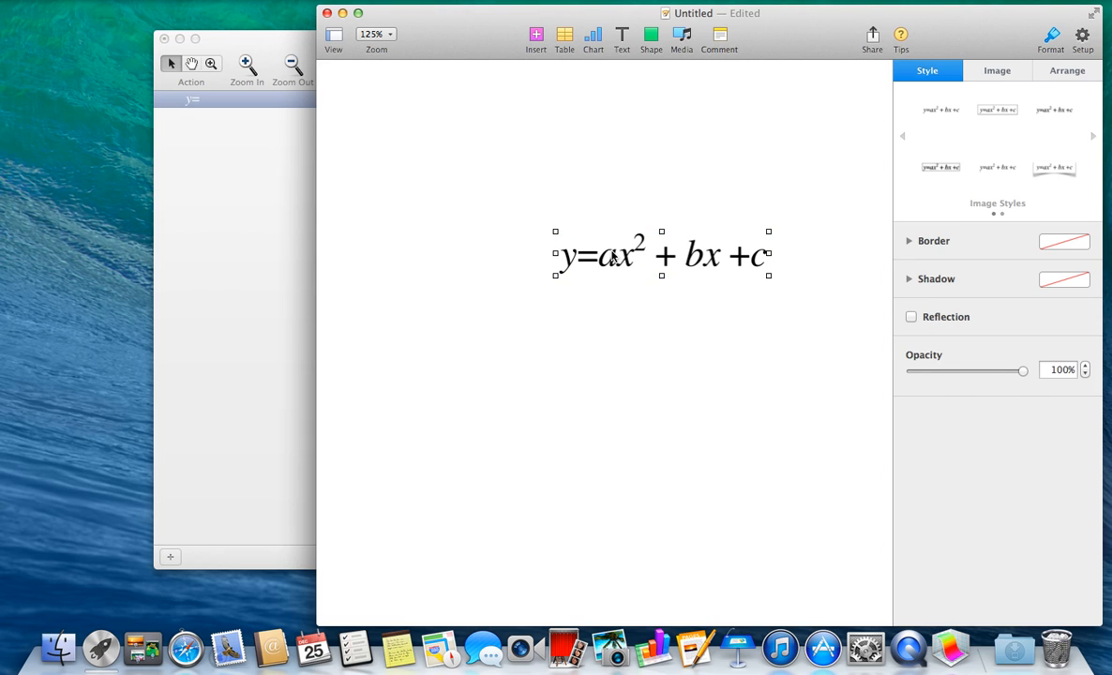
{"action": "left_click_drag", "start_coordinate": [662, 253], "coordinate": [604, 190]}
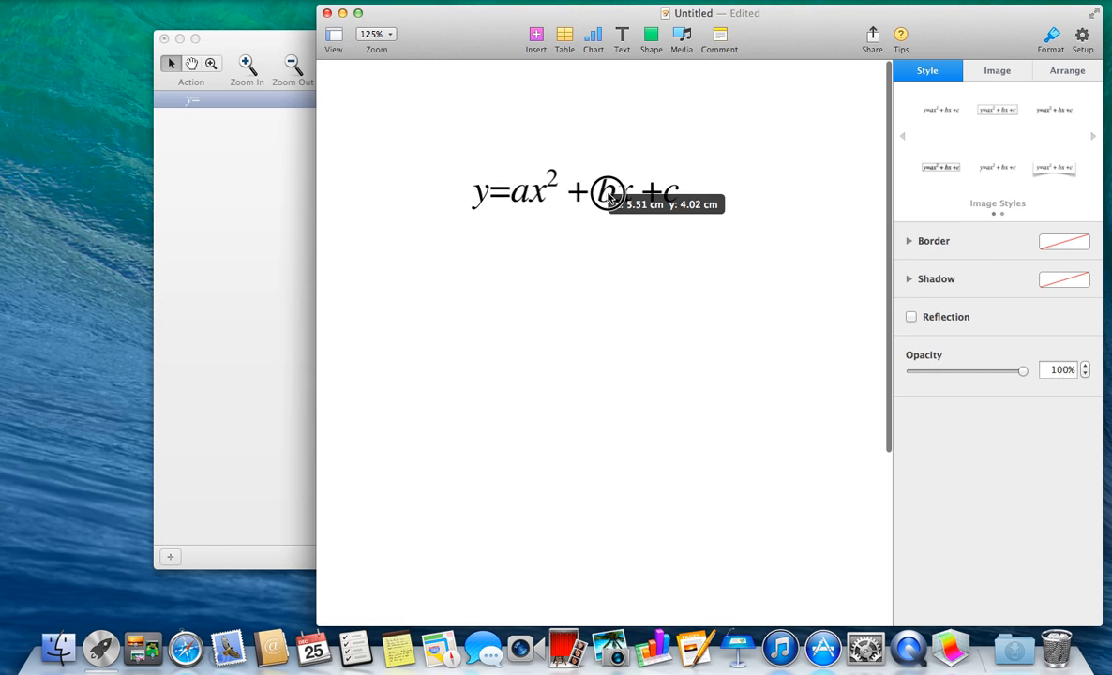
{"action": "left_click_drag", "start_coordinate": [607, 192], "coordinate": [608, 171]}
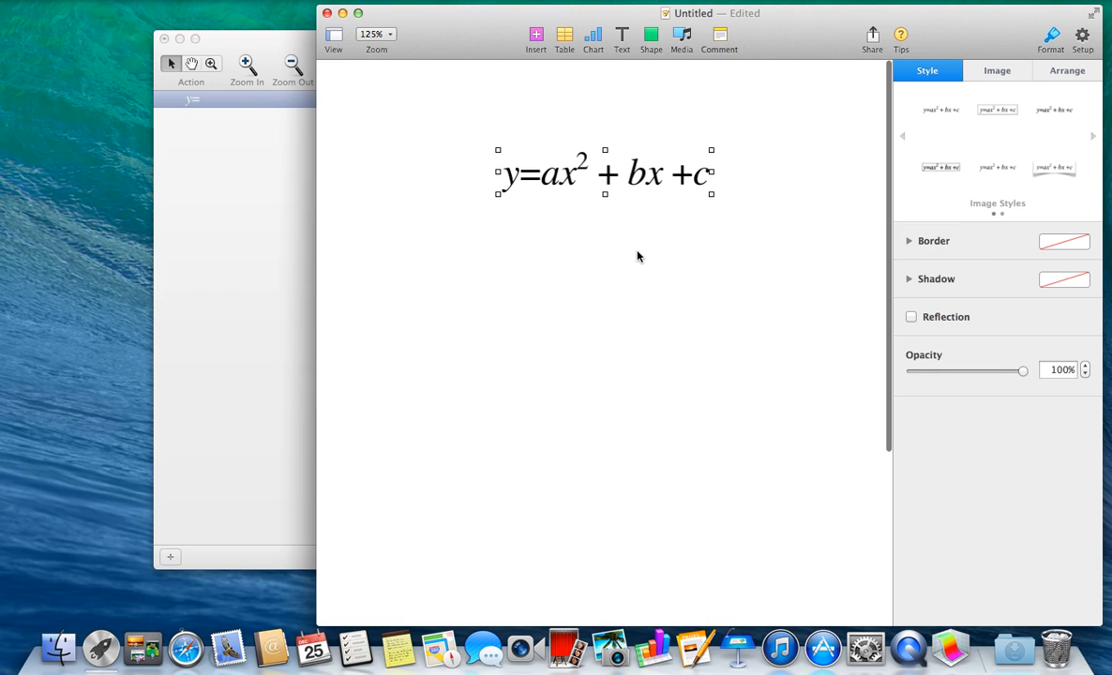
{"action": "mouse_move", "coordinate": [623, 250]}
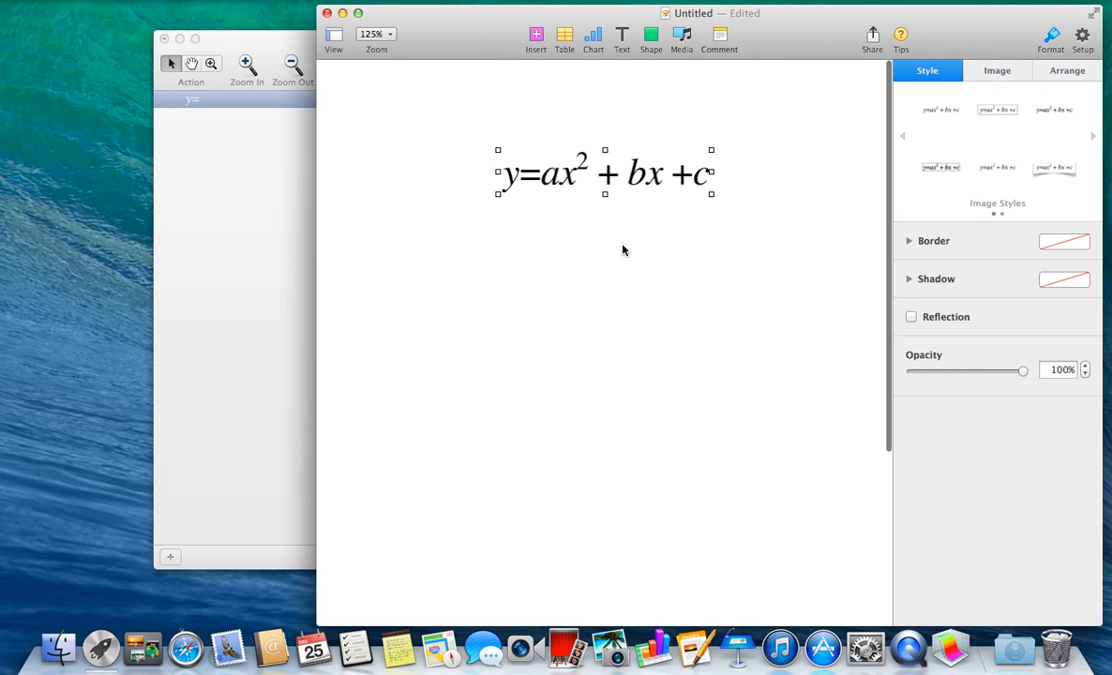
{"action": "mouse_move", "coordinate": [563, 183]}
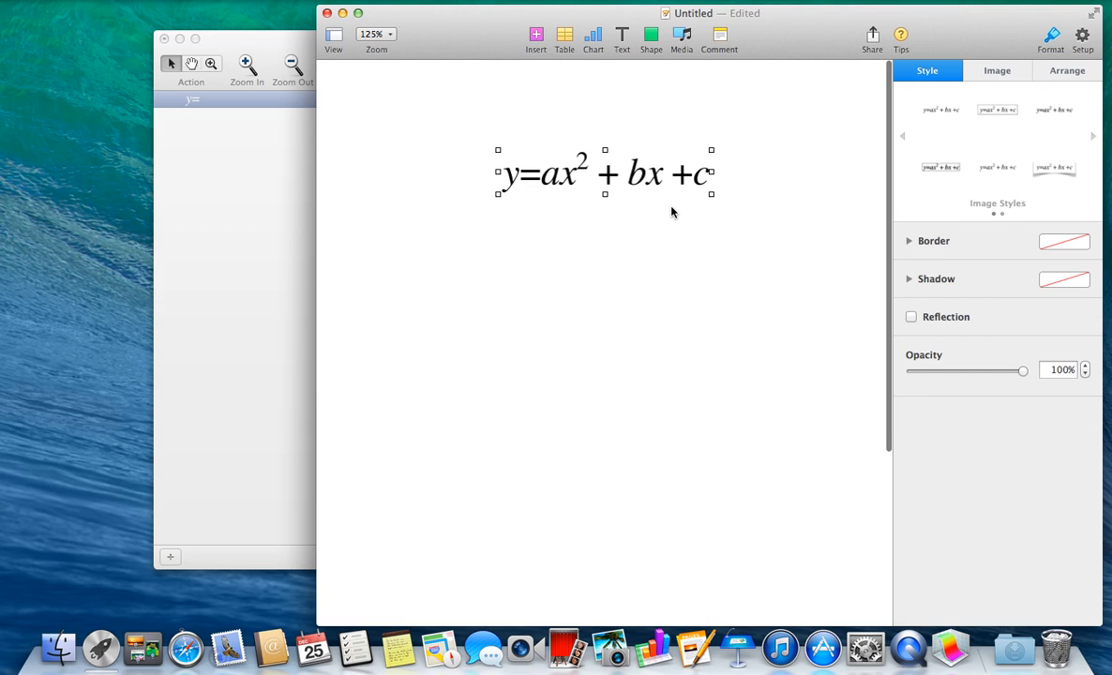
{"action": "mouse_move", "coordinate": [652, 208]}
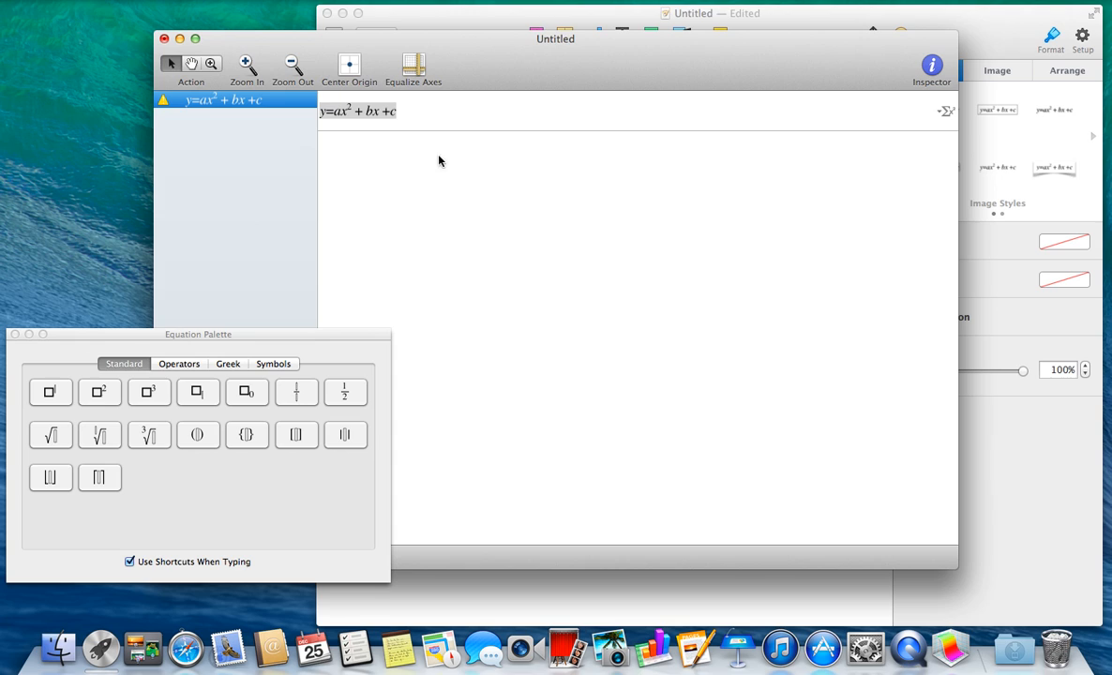
Browse the equation templates, cancel, then add a second empty y= equation
{"action": "left_click", "coordinate": [357, 111]}
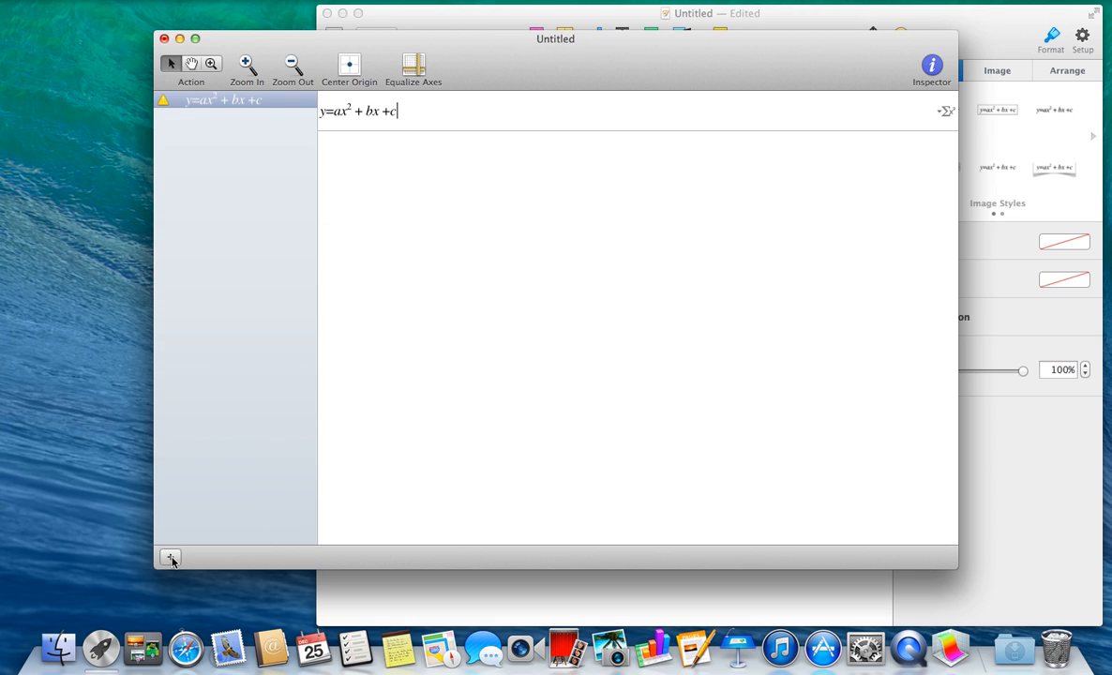
{"action": "left_click", "coordinate": [170, 557]}
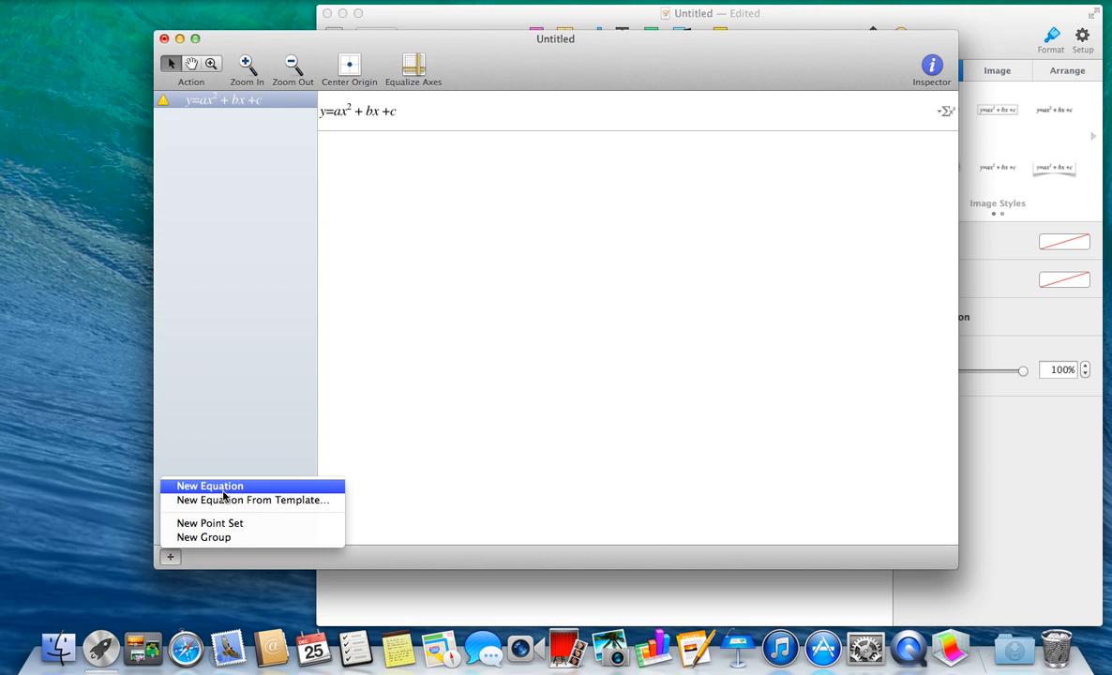
{"action": "left_click", "coordinate": [252, 500]}
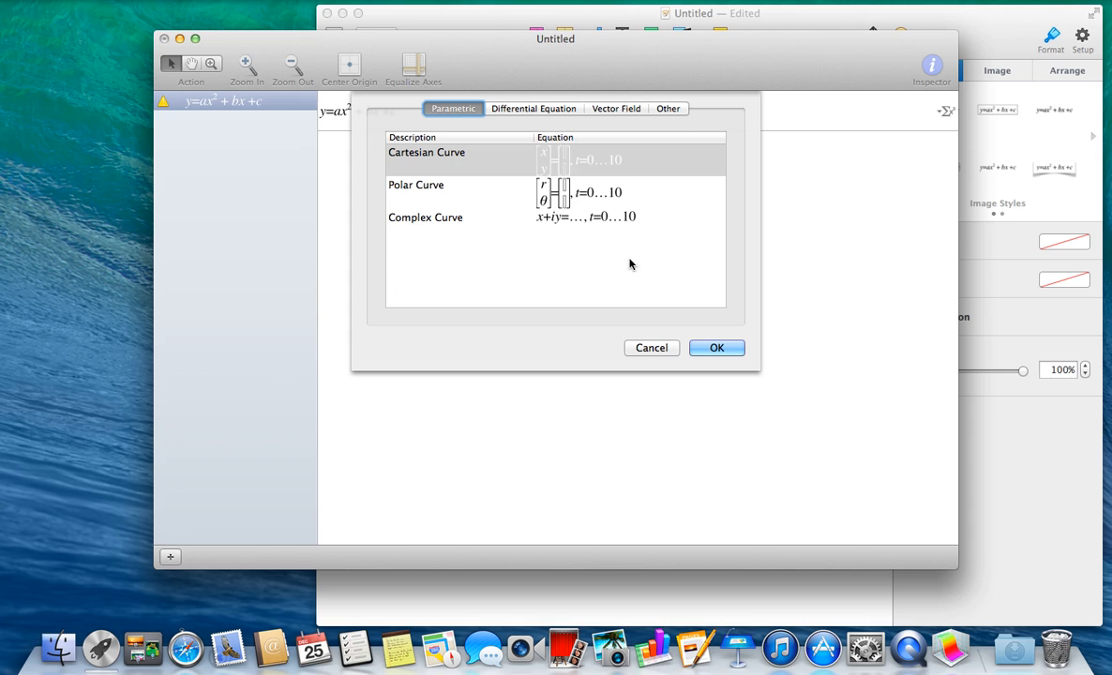
{"action": "left_click", "coordinate": [533, 108]}
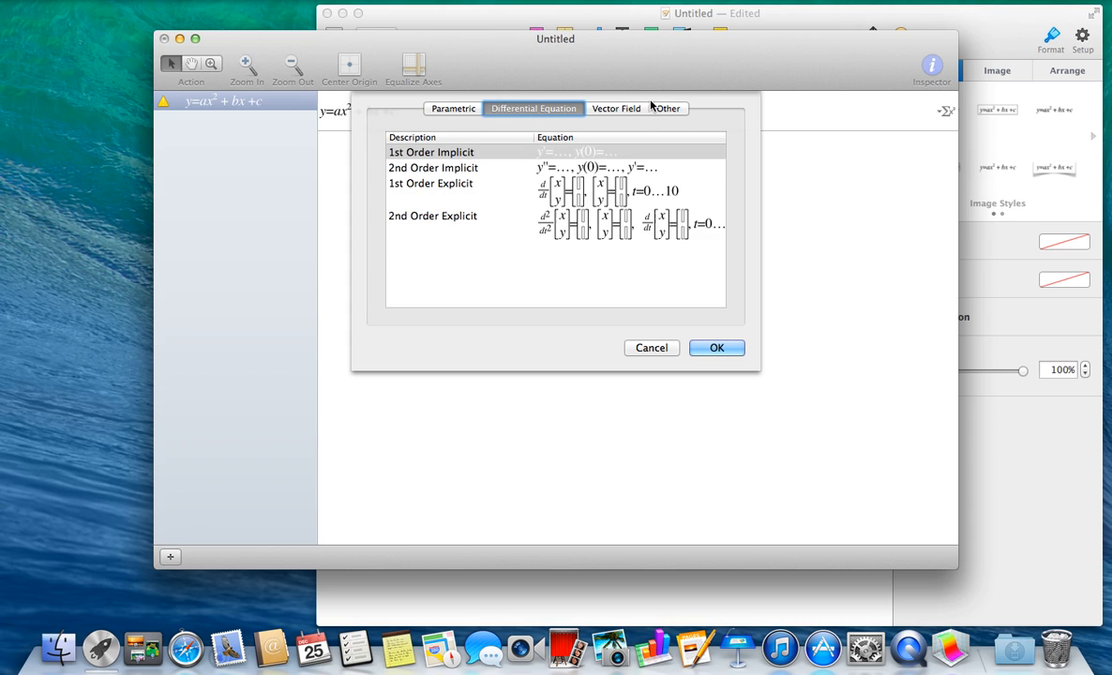
{"action": "left_click", "coordinate": [668, 108]}
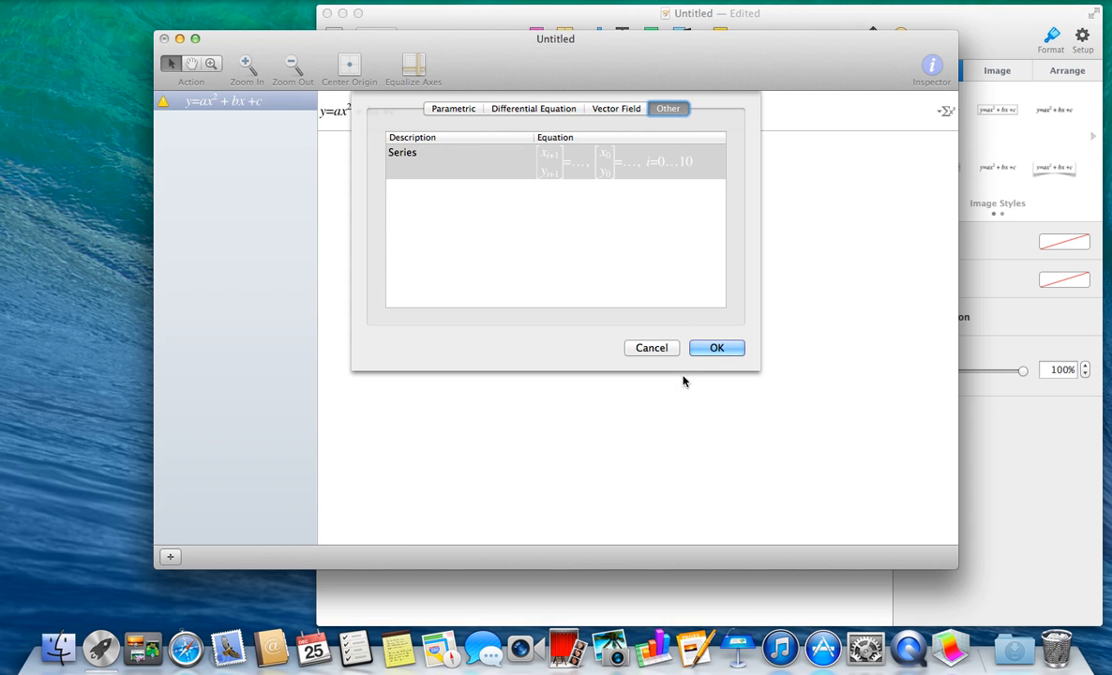
{"action": "left_click", "coordinate": [650, 347]}
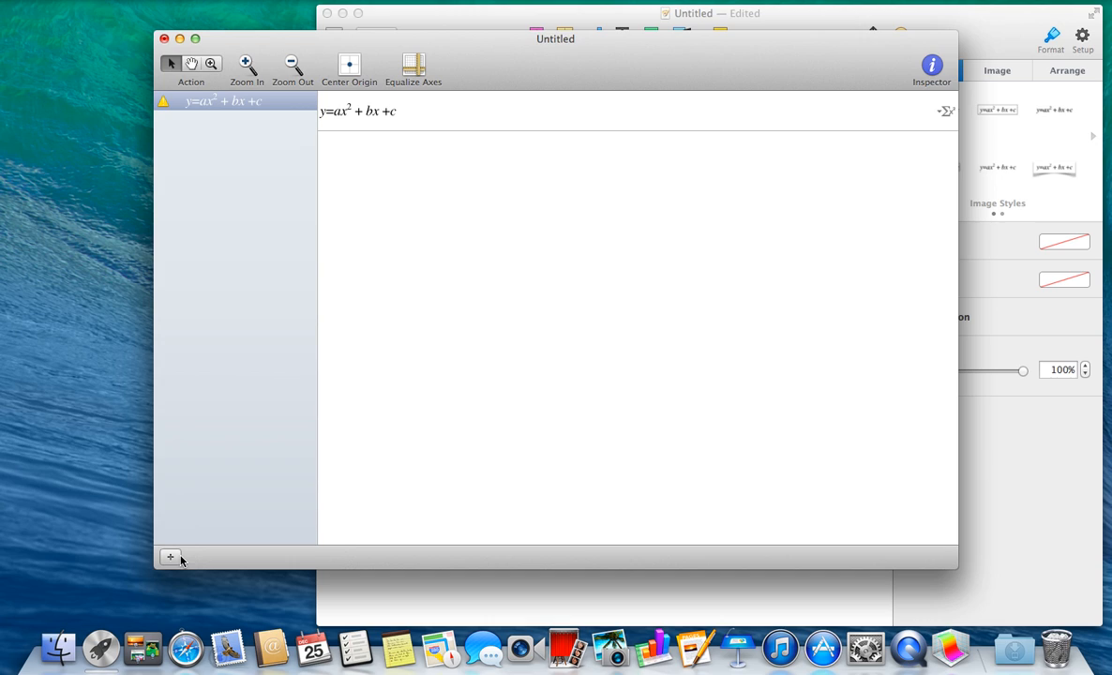
{"action": "left_click", "coordinate": [170, 557]}
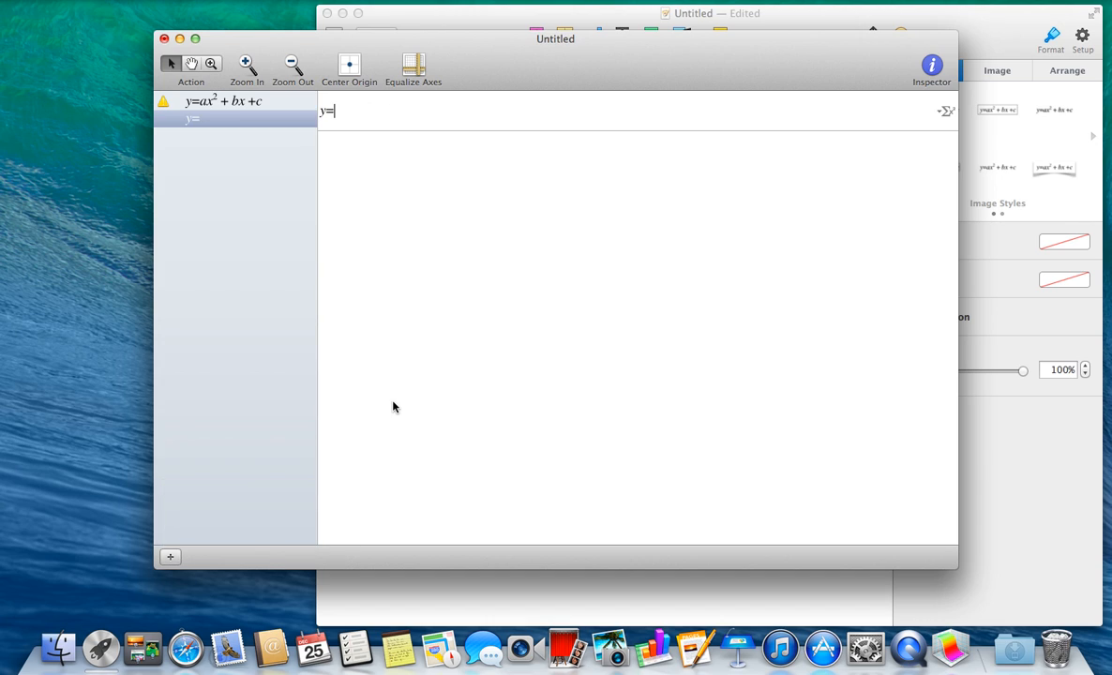
Clear y=, remove the accidental vector and insert a definite integral with limits 0 and 5
{"action": "key", "text": "Backspace"}
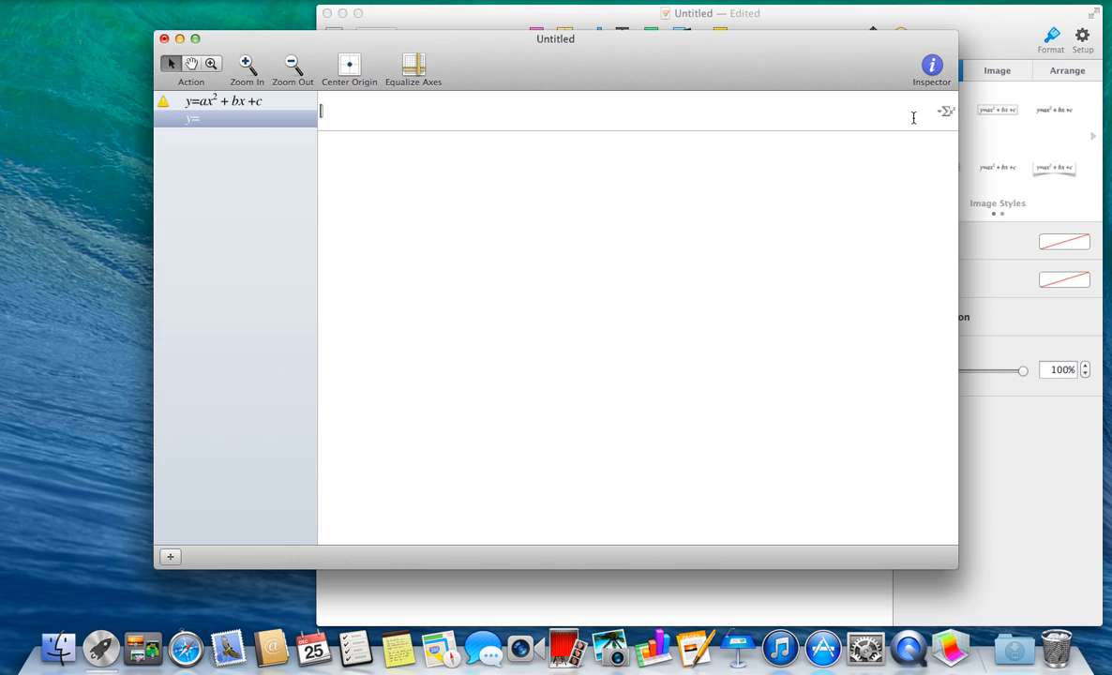
{"action": "left_click", "coordinate": [946, 111]}
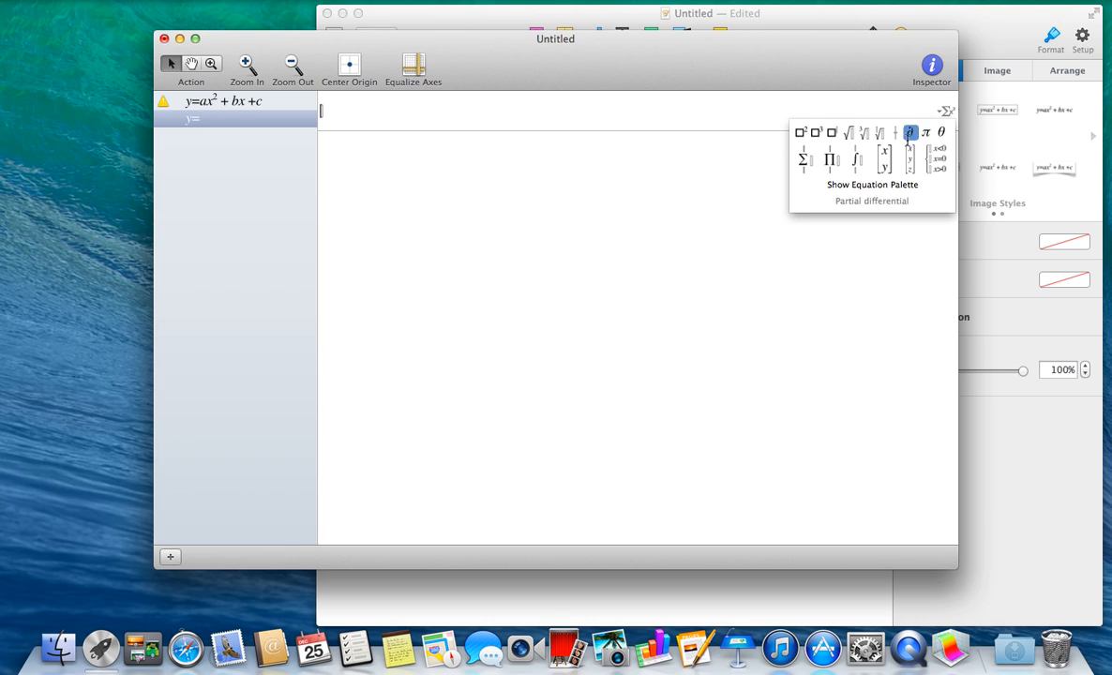
{"action": "left_click", "coordinate": [883, 154]}
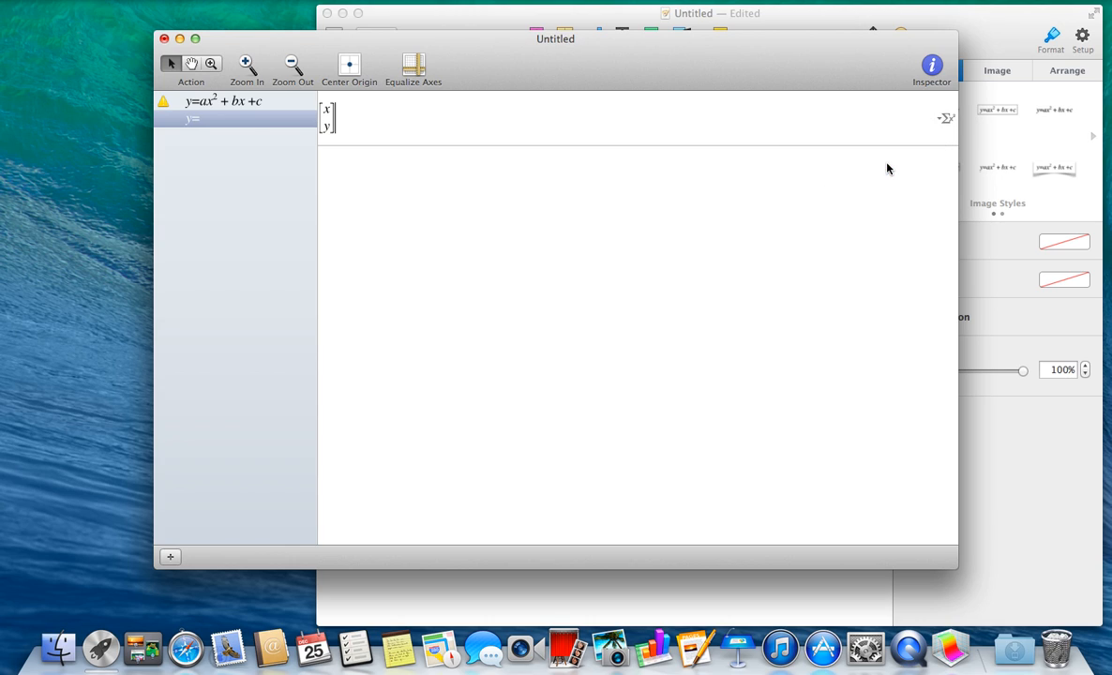
{"action": "left_click", "coordinate": [325, 117]}
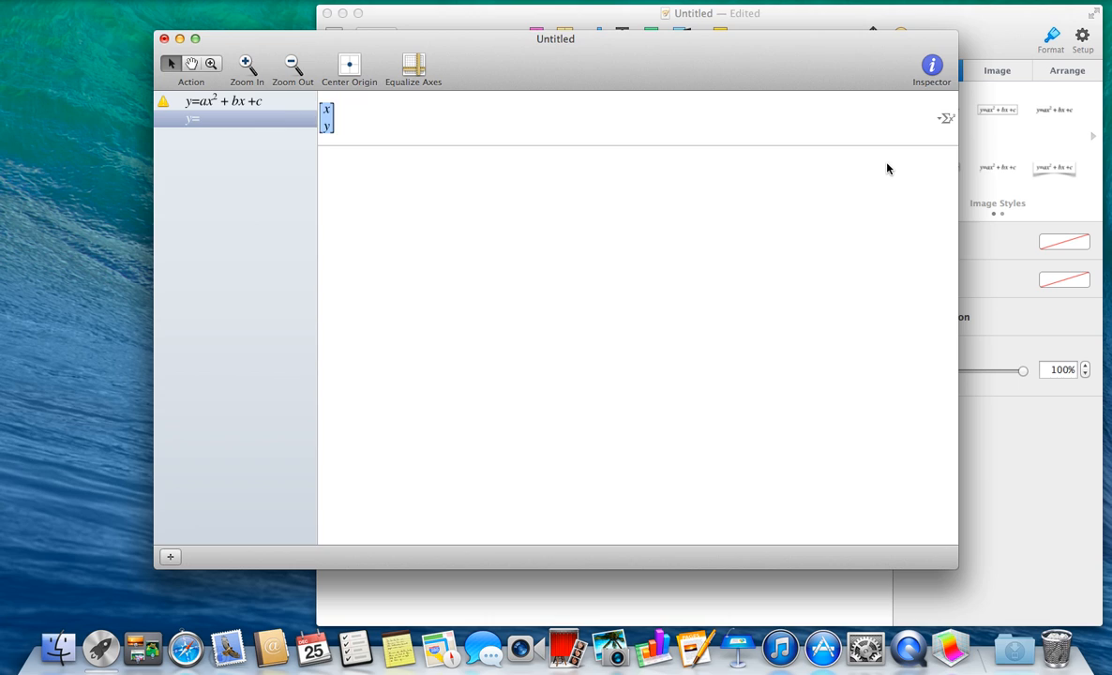
{"action": "left_click", "coordinate": [946, 118]}
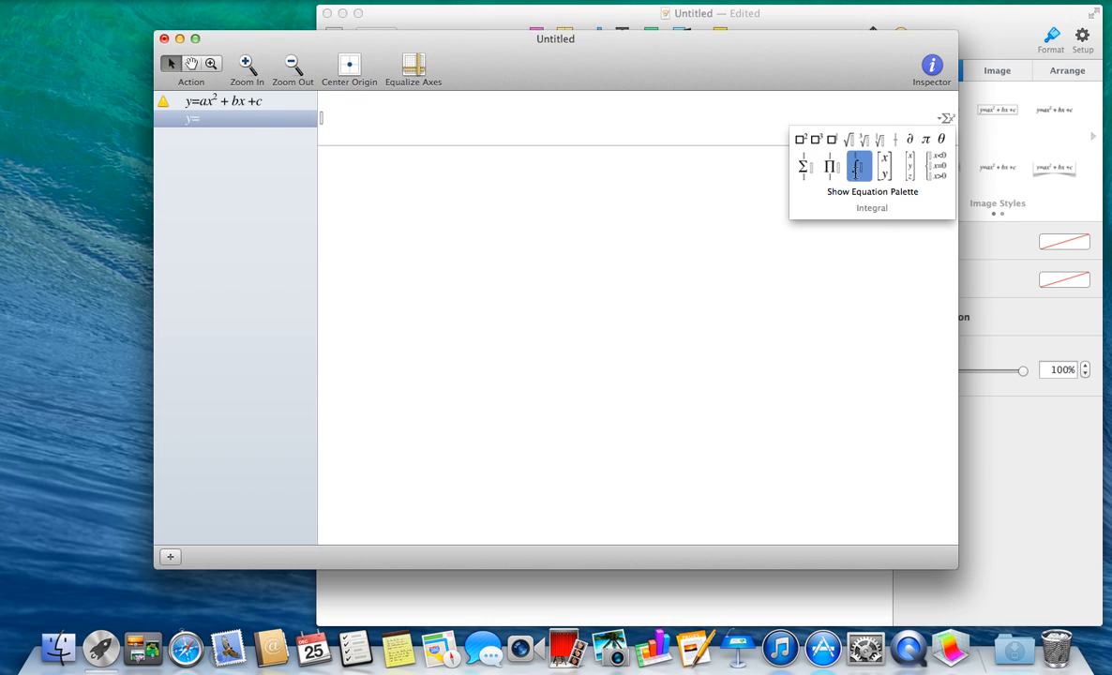
{"action": "left_click", "coordinate": [857, 166]}
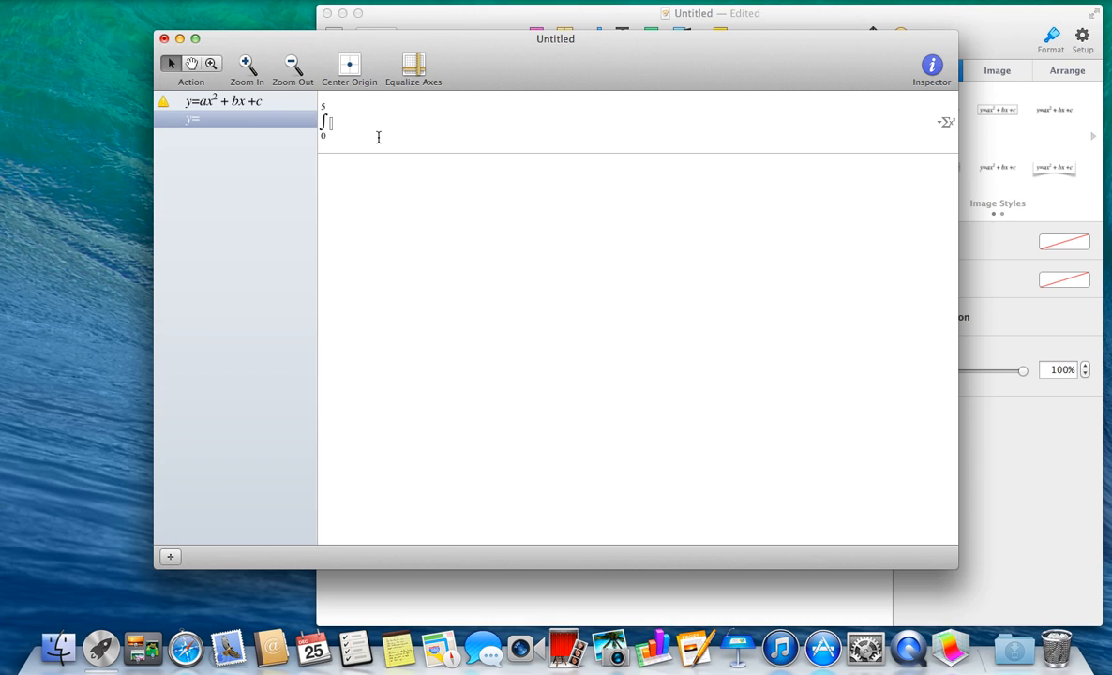
Type the integrand 5x³ + 2x² + 6 using the palette's Cube for x³
{"action": "type", "text": "5x"}
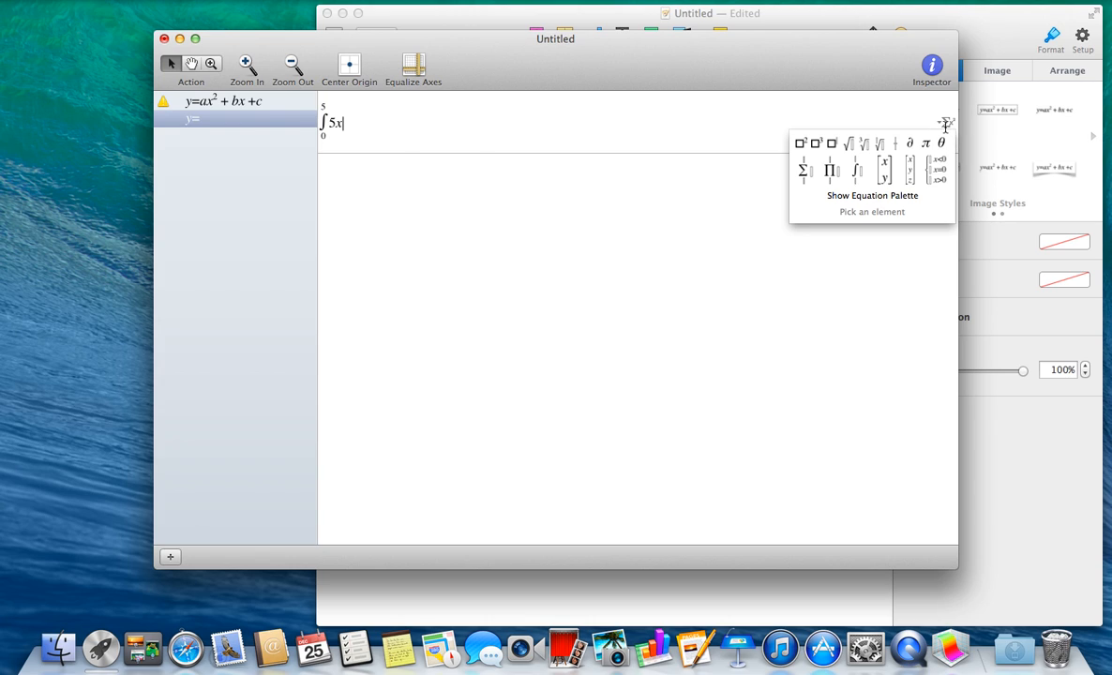
{"action": "mouse_move", "coordinate": [817, 142]}
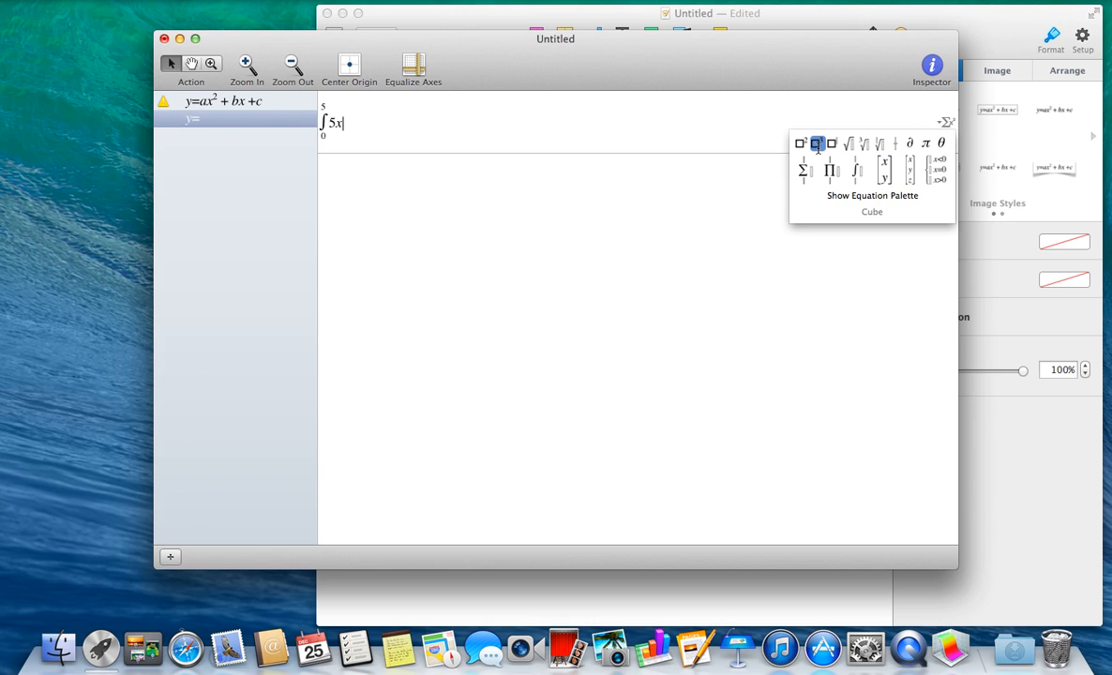
{"action": "left_click", "coordinate": [816, 142]}
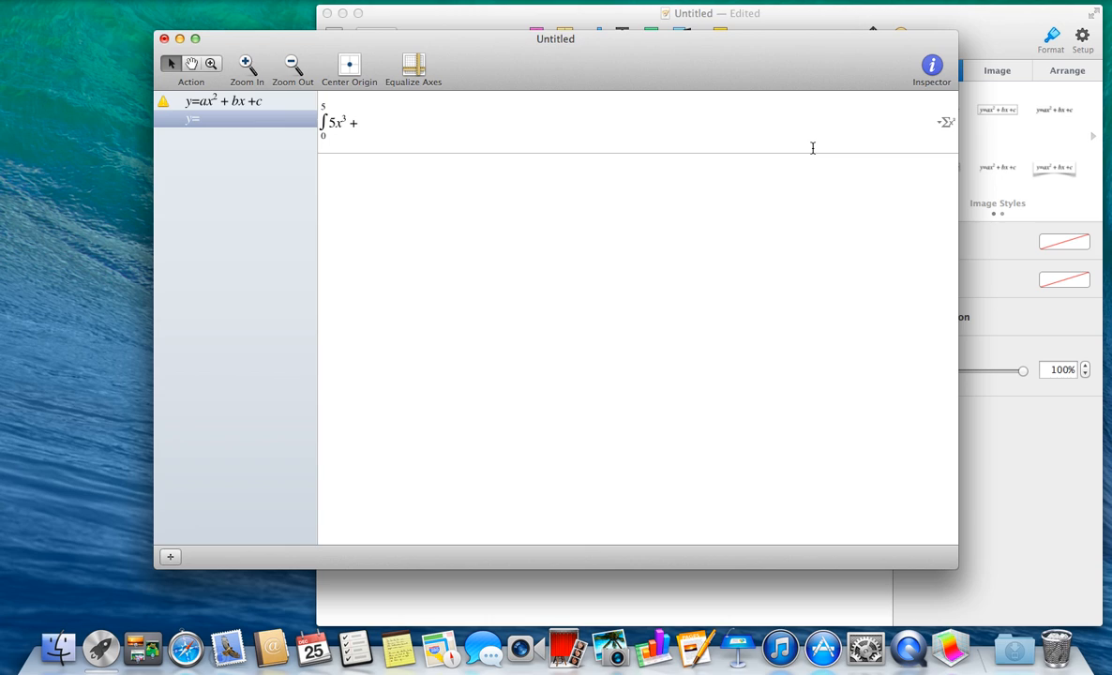
{"action": "type", "text": "2"}
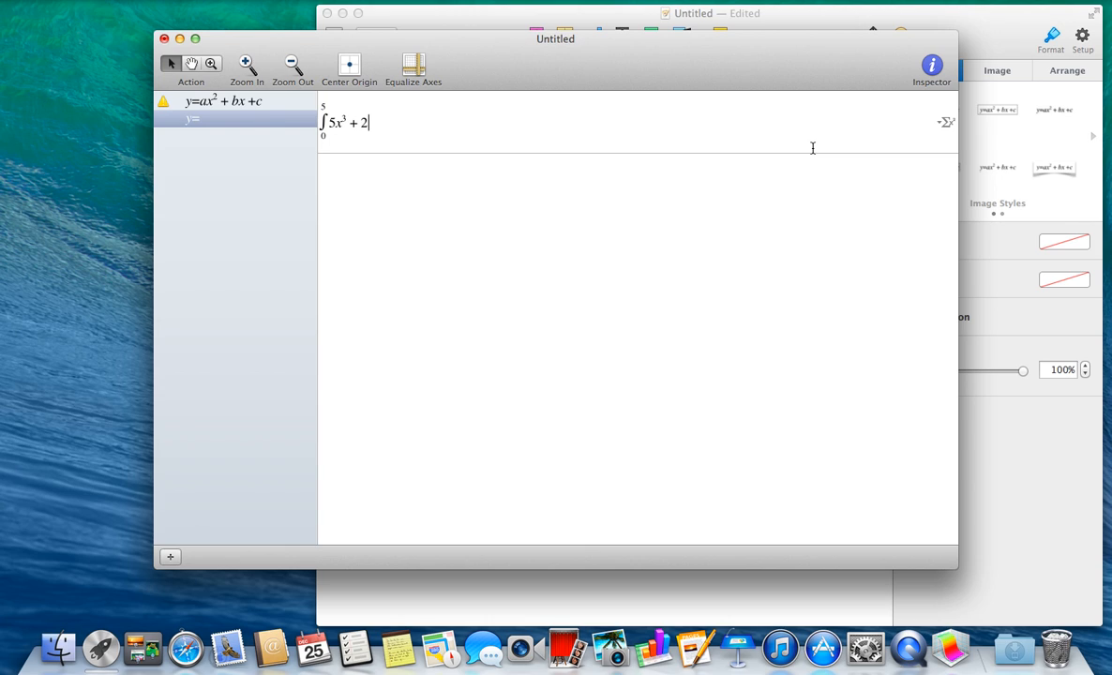
{"action": "type", "text": "x2 +"}
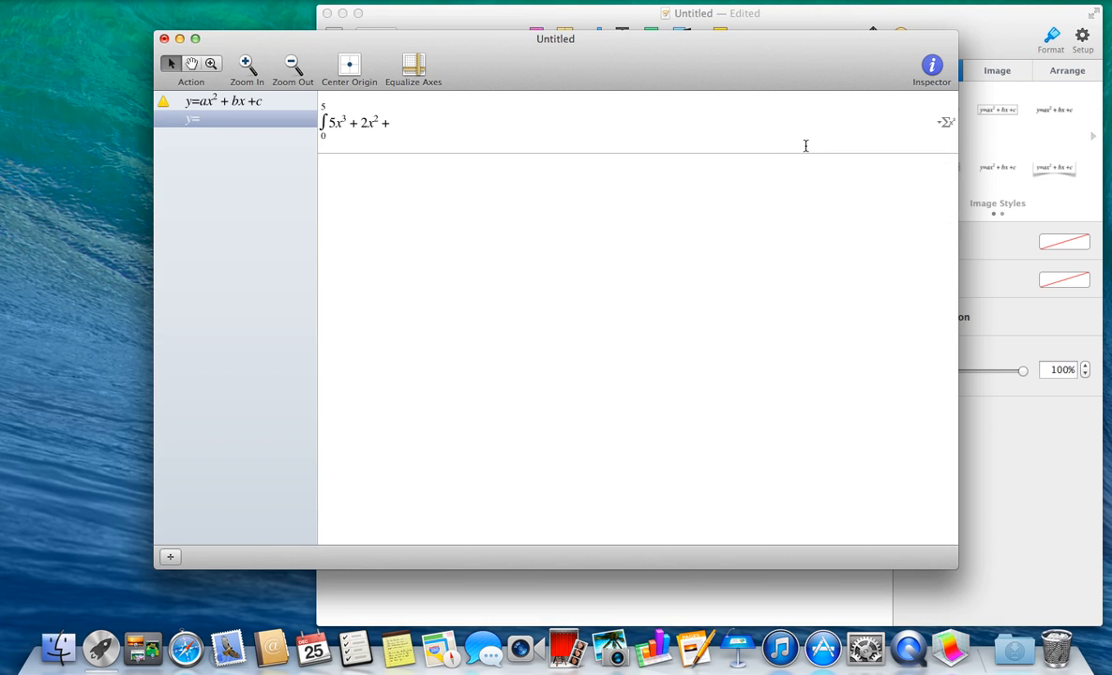
{"action": "type", "text": "6"}
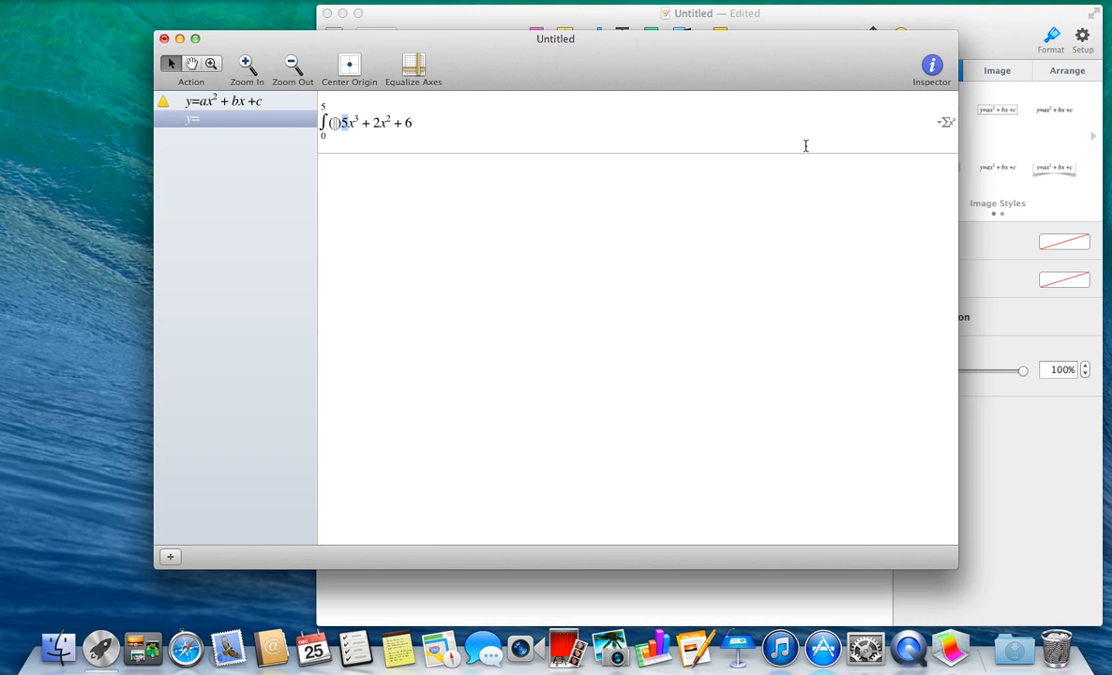
Retype the integrand as (5x^3+2x^2+6) with dx and select the whole equation
{"action": "left_click_drag", "start_coordinate": [344, 123], "coordinate": [411, 123]}
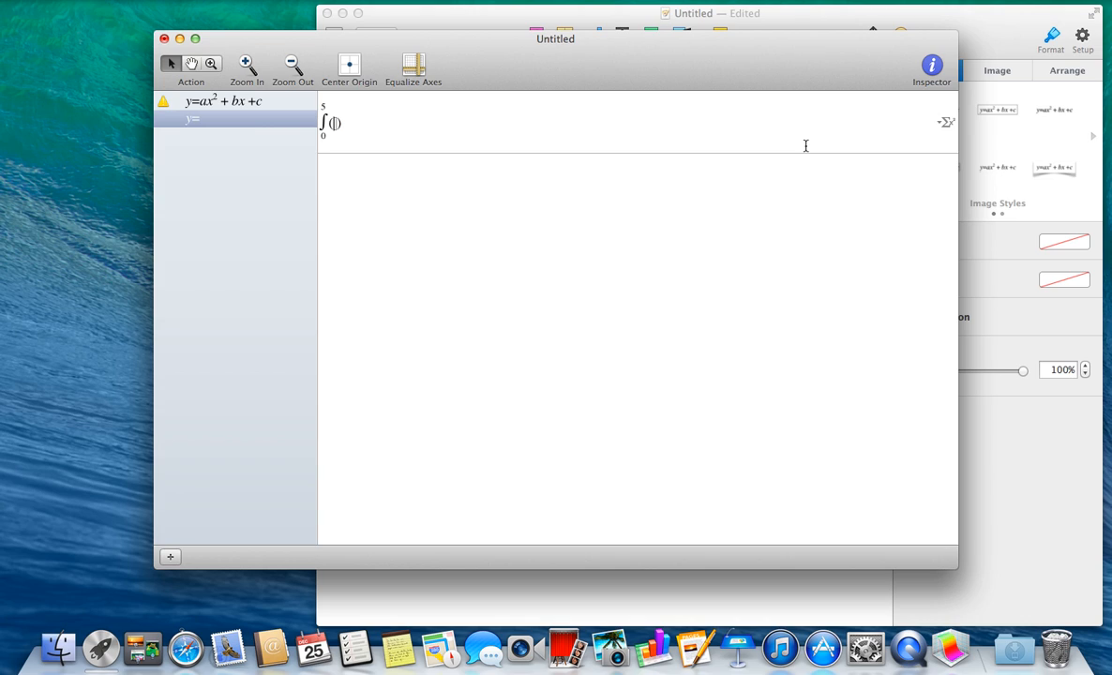
{"action": "type", "text": "5x^3+2x^2+6"}
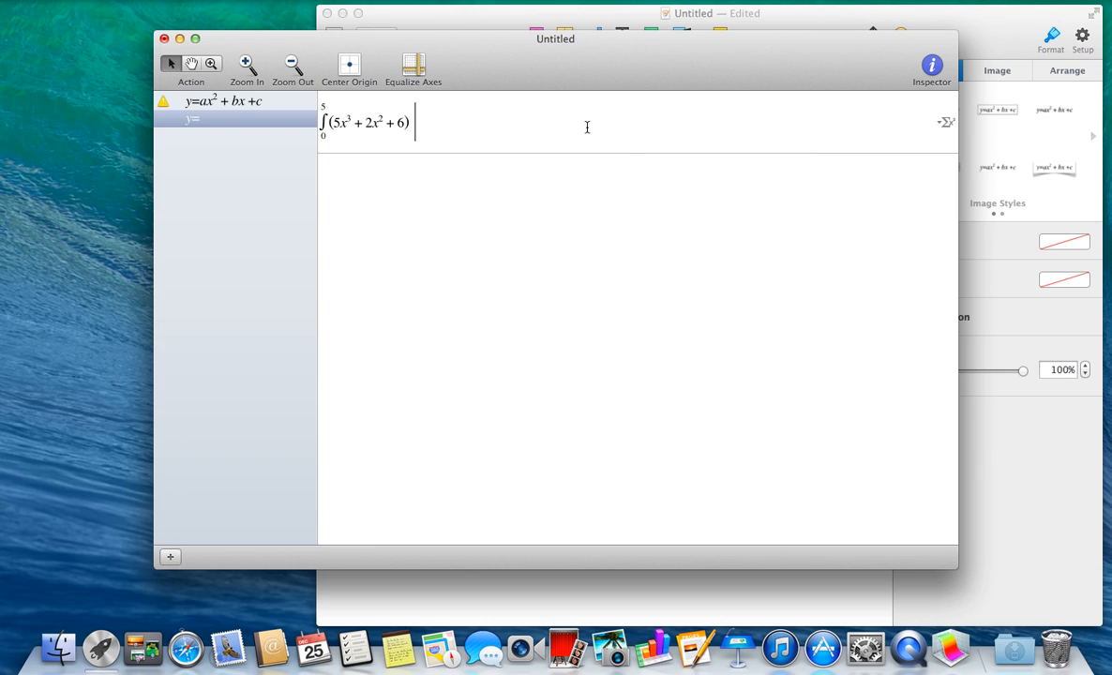
{"action": "type", "text": "dx"}
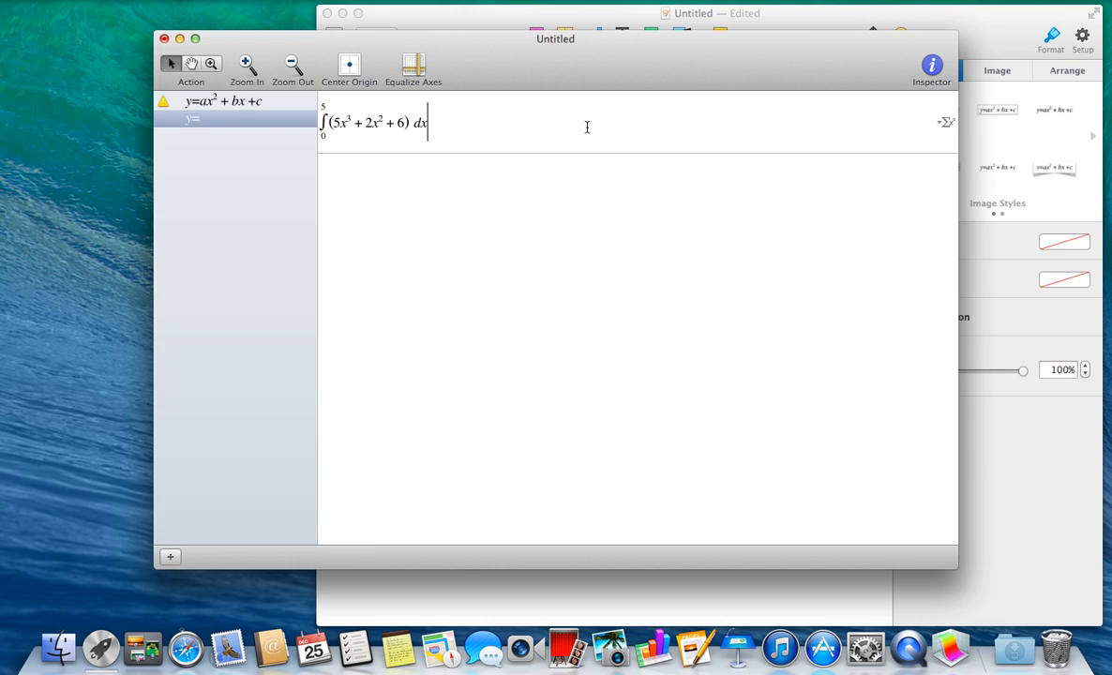
{"action": "mouse_move", "coordinate": [897, 120]}
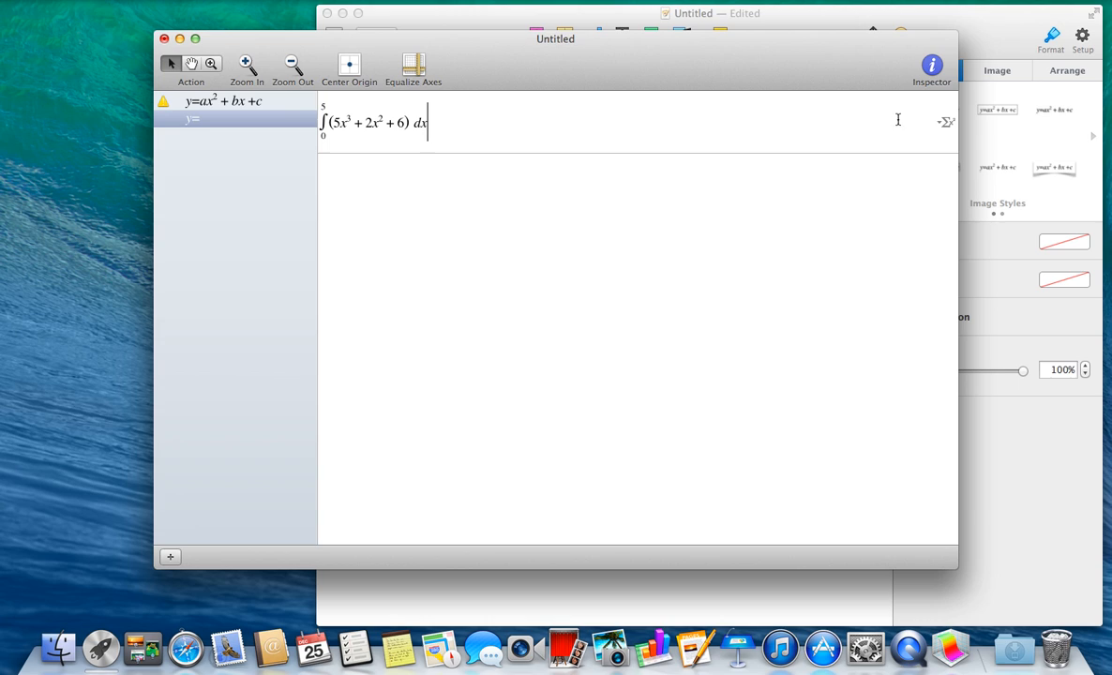
{"action": "left_click", "coordinate": [945, 119]}
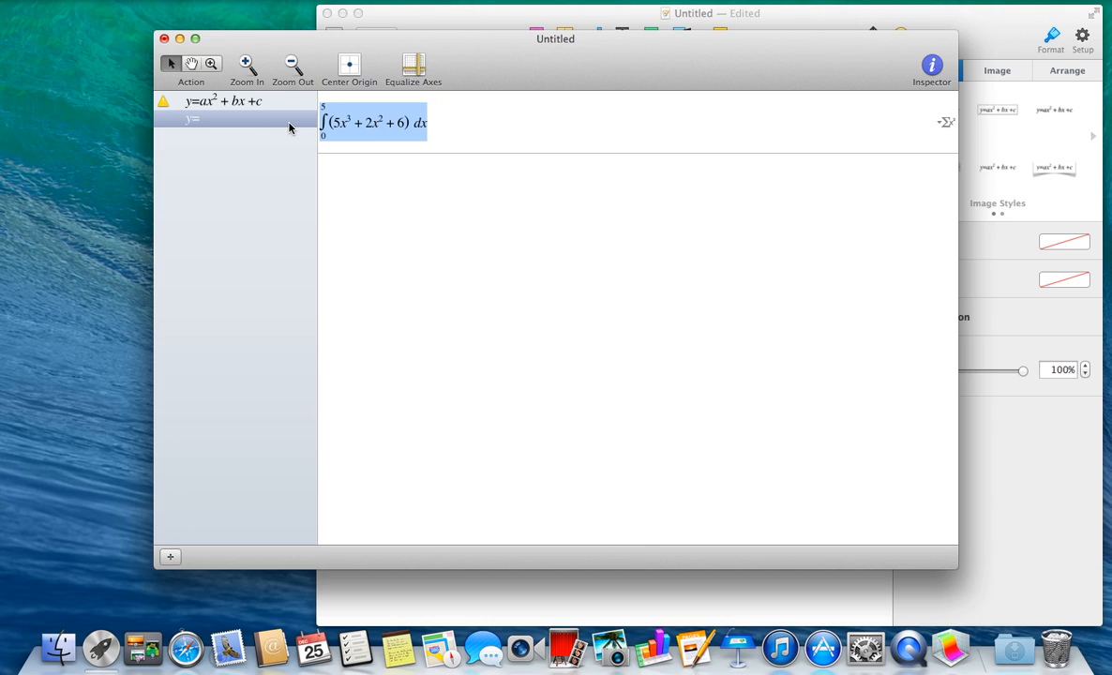
{"action": "mouse_move", "coordinate": [594, 77]}
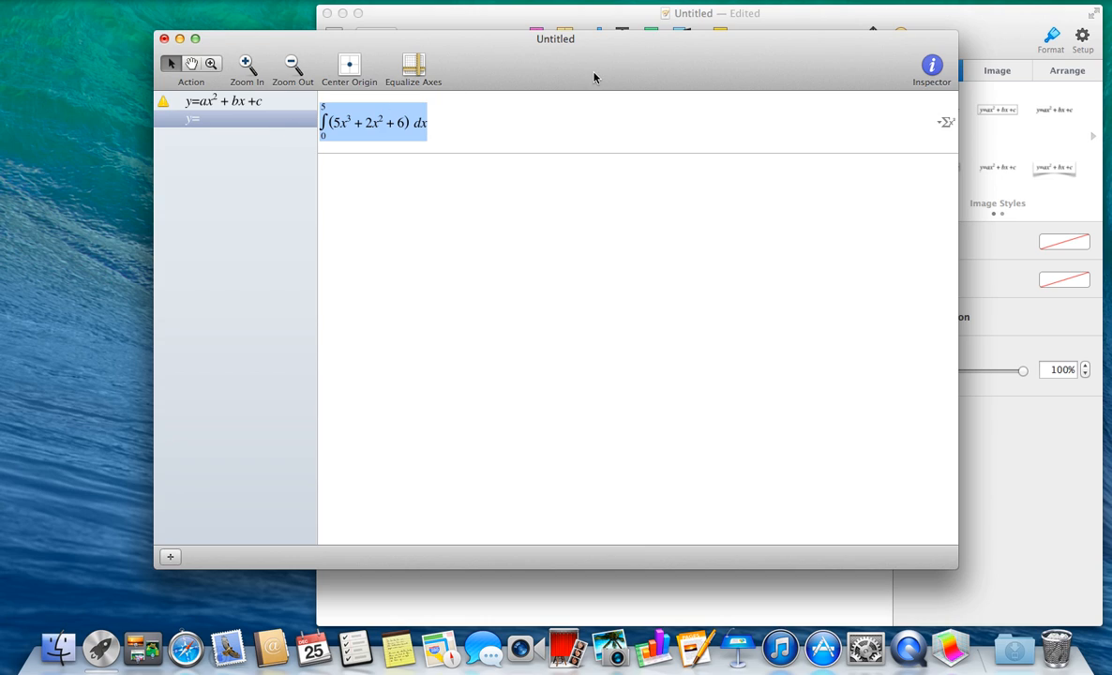
{"action": "mouse_move", "coordinate": [668, 17]}
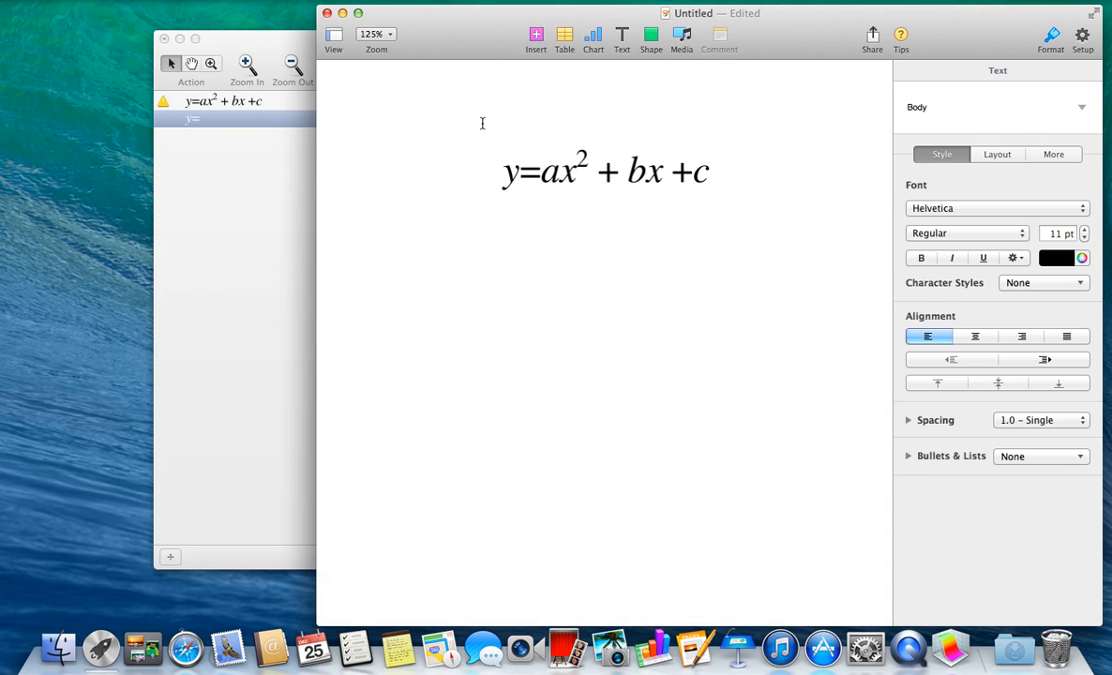
Paste the copied integral ∫₀⁵(5x³+2x²+6)dx as an image below the quadratic and select it
{"action": "key", "text": "cmd+v"}
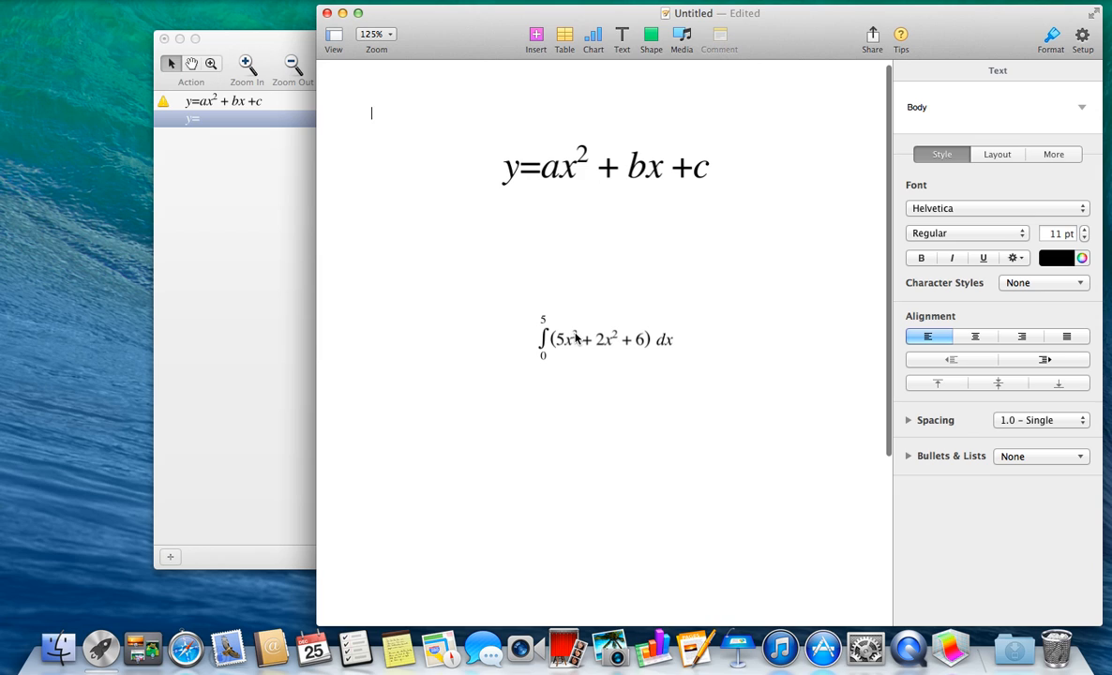
{"action": "left_click", "coordinate": [605, 339]}
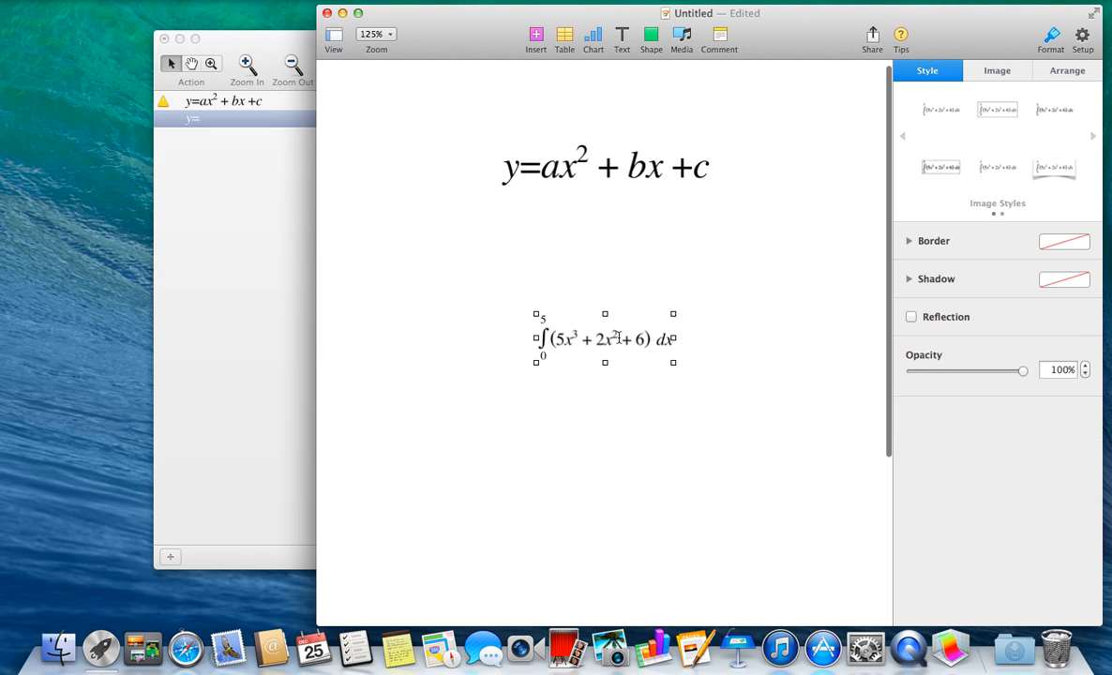
Enlarge the integral image to roughly the quadratic's size and centre it just beneath the quadratic
{"action": "left_click_drag", "start_coordinate": [604, 339], "coordinate": [608, 254]}
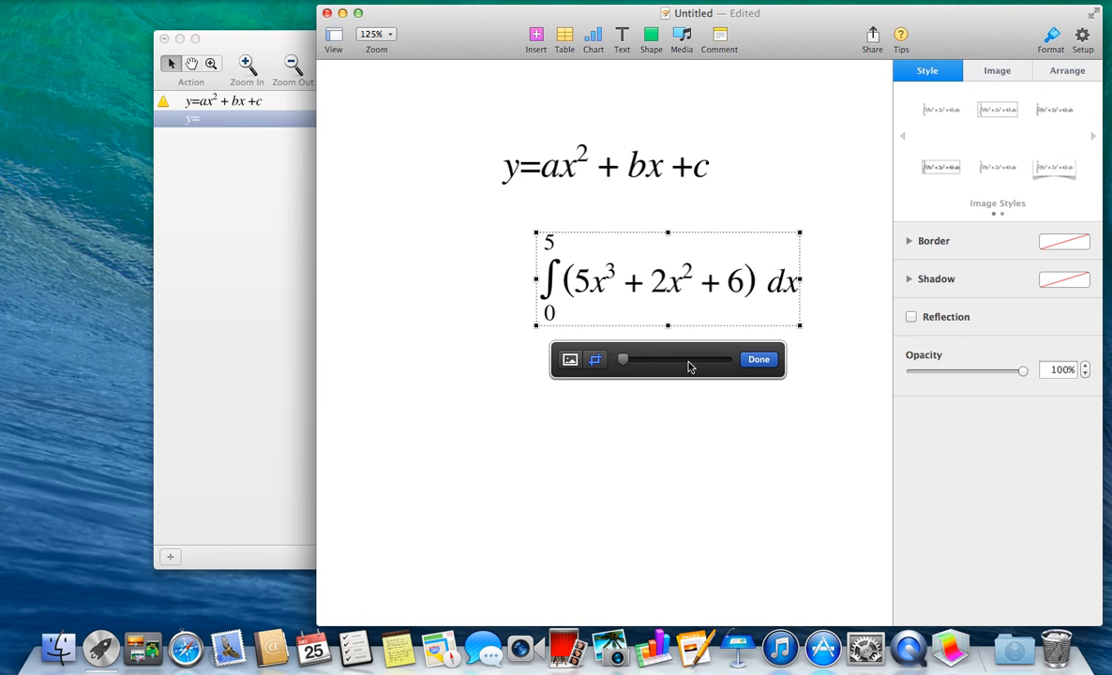
{"action": "left_click", "coordinate": [758, 359]}
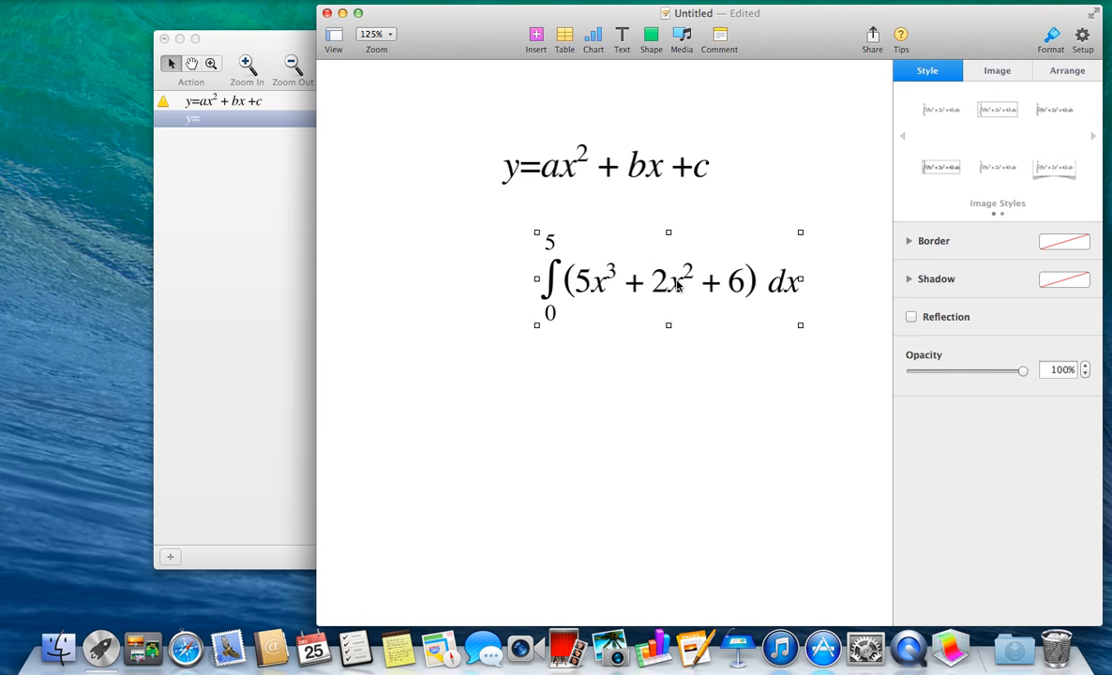
{"action": "left_click_drag", "start_coordinate": [668, 281], "coordinate": [604, 276]}
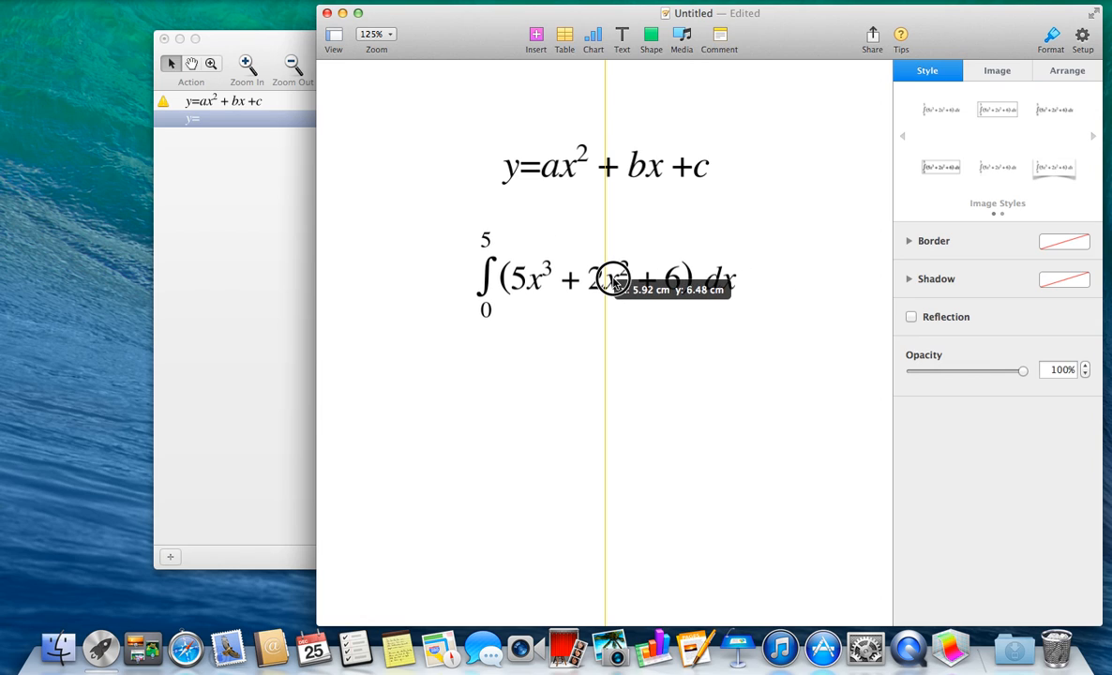
{"action": "left_click", "coordinate": [614, 278]}
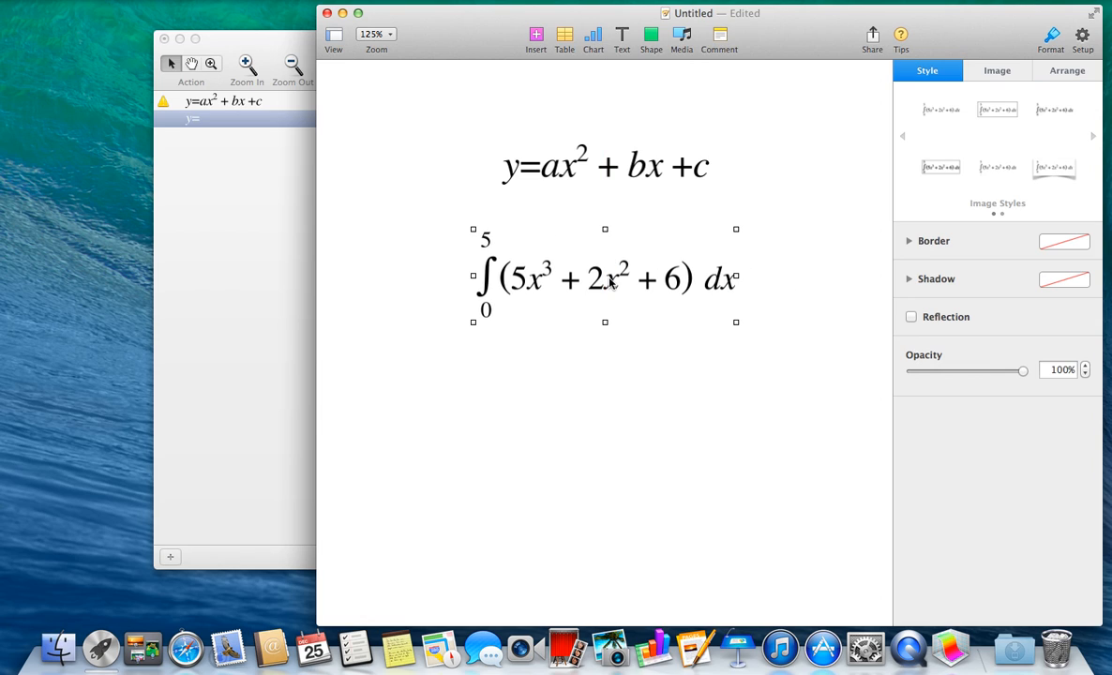